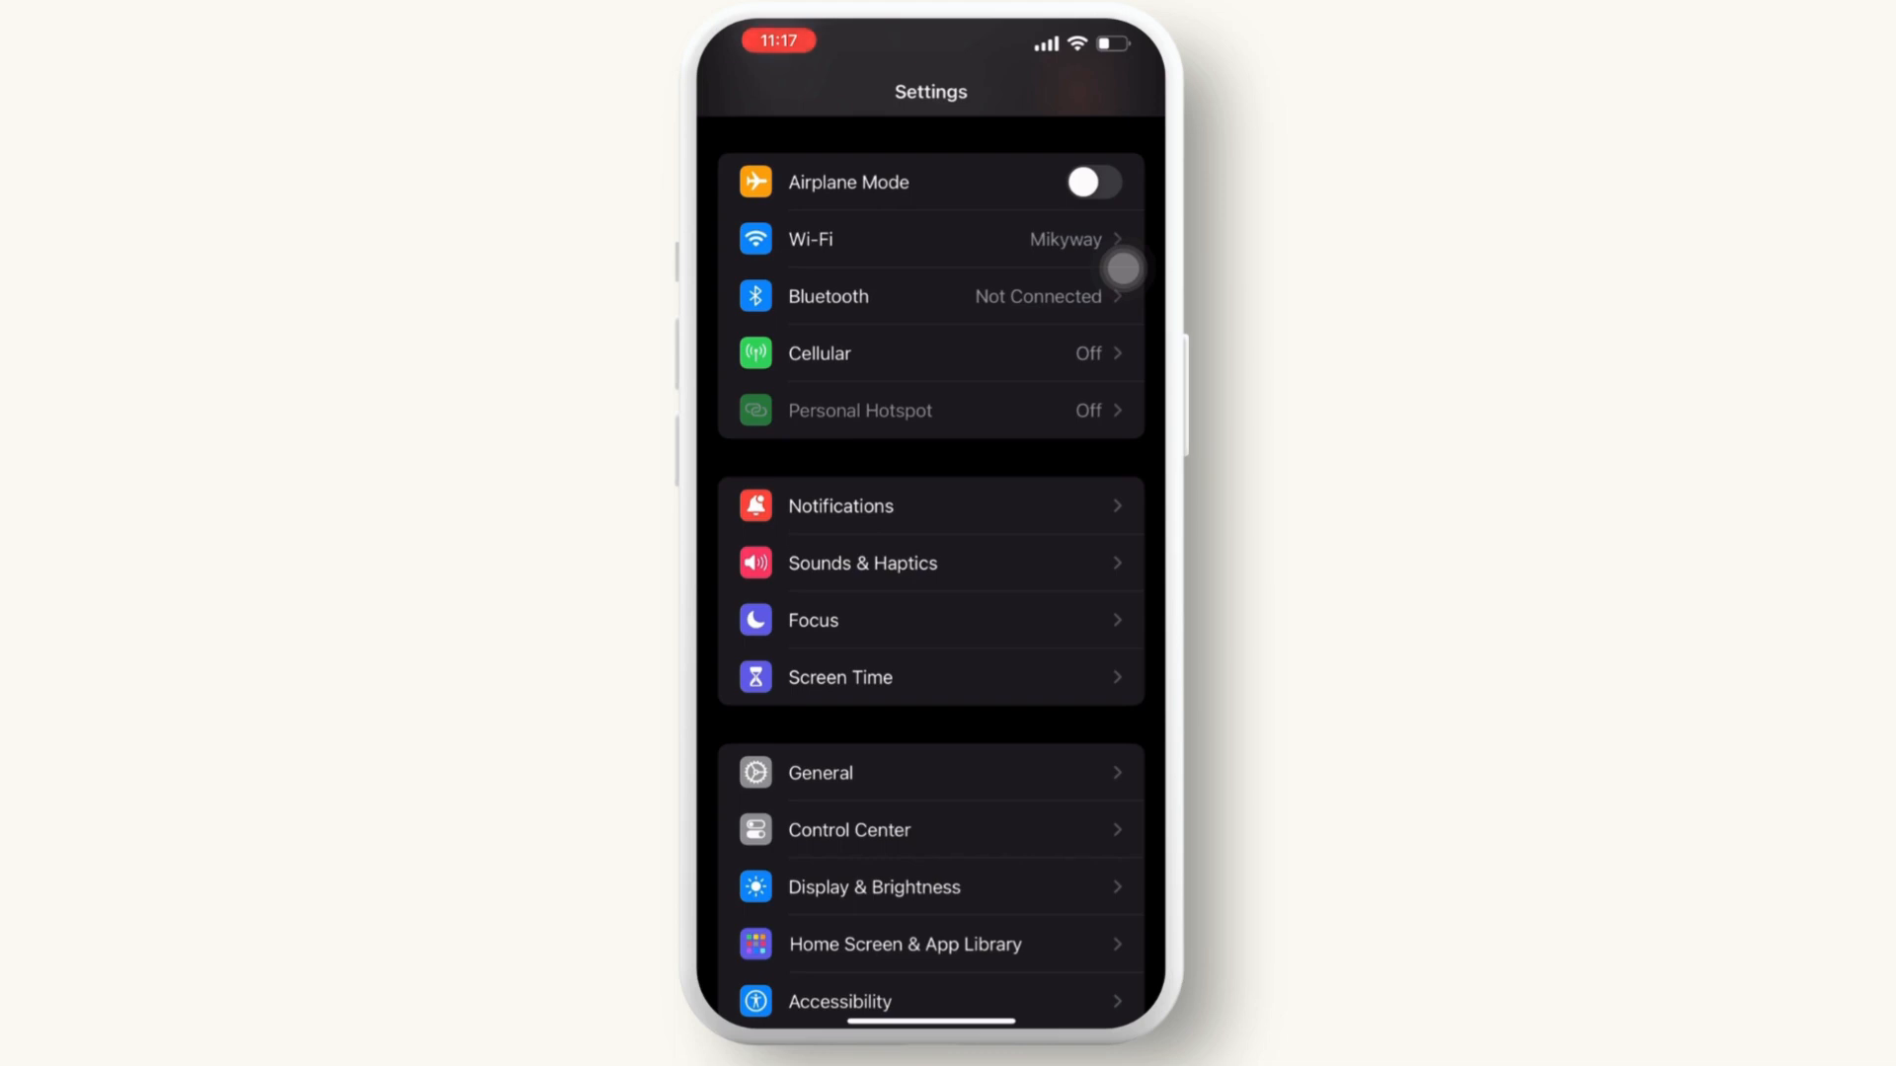
Scroll the Settings list to reach Phone and its Wi-Fi Calling entry.
{"action": "scroll", "scroll_direction": "up", "scroll_amount": 3}
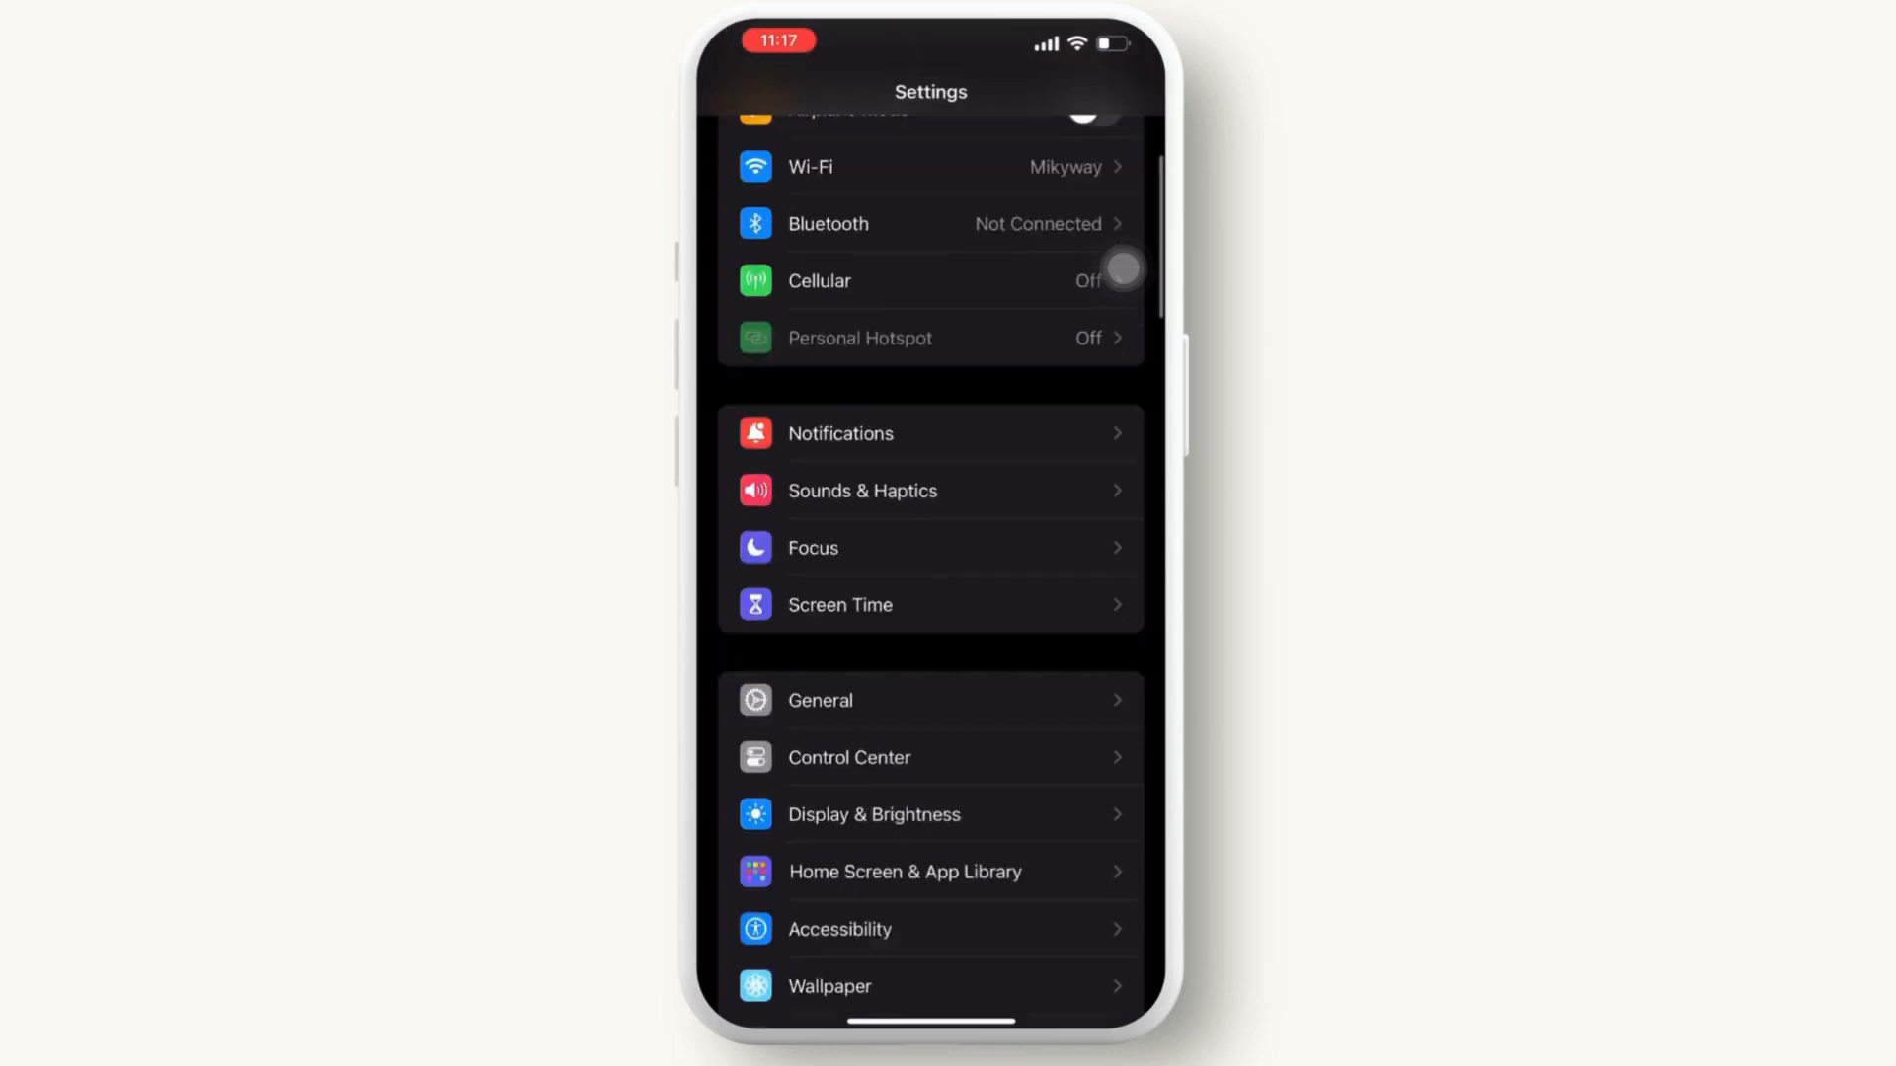
{"action": "scroll", "scroll_direction": "down", "scroll_amount": 3}
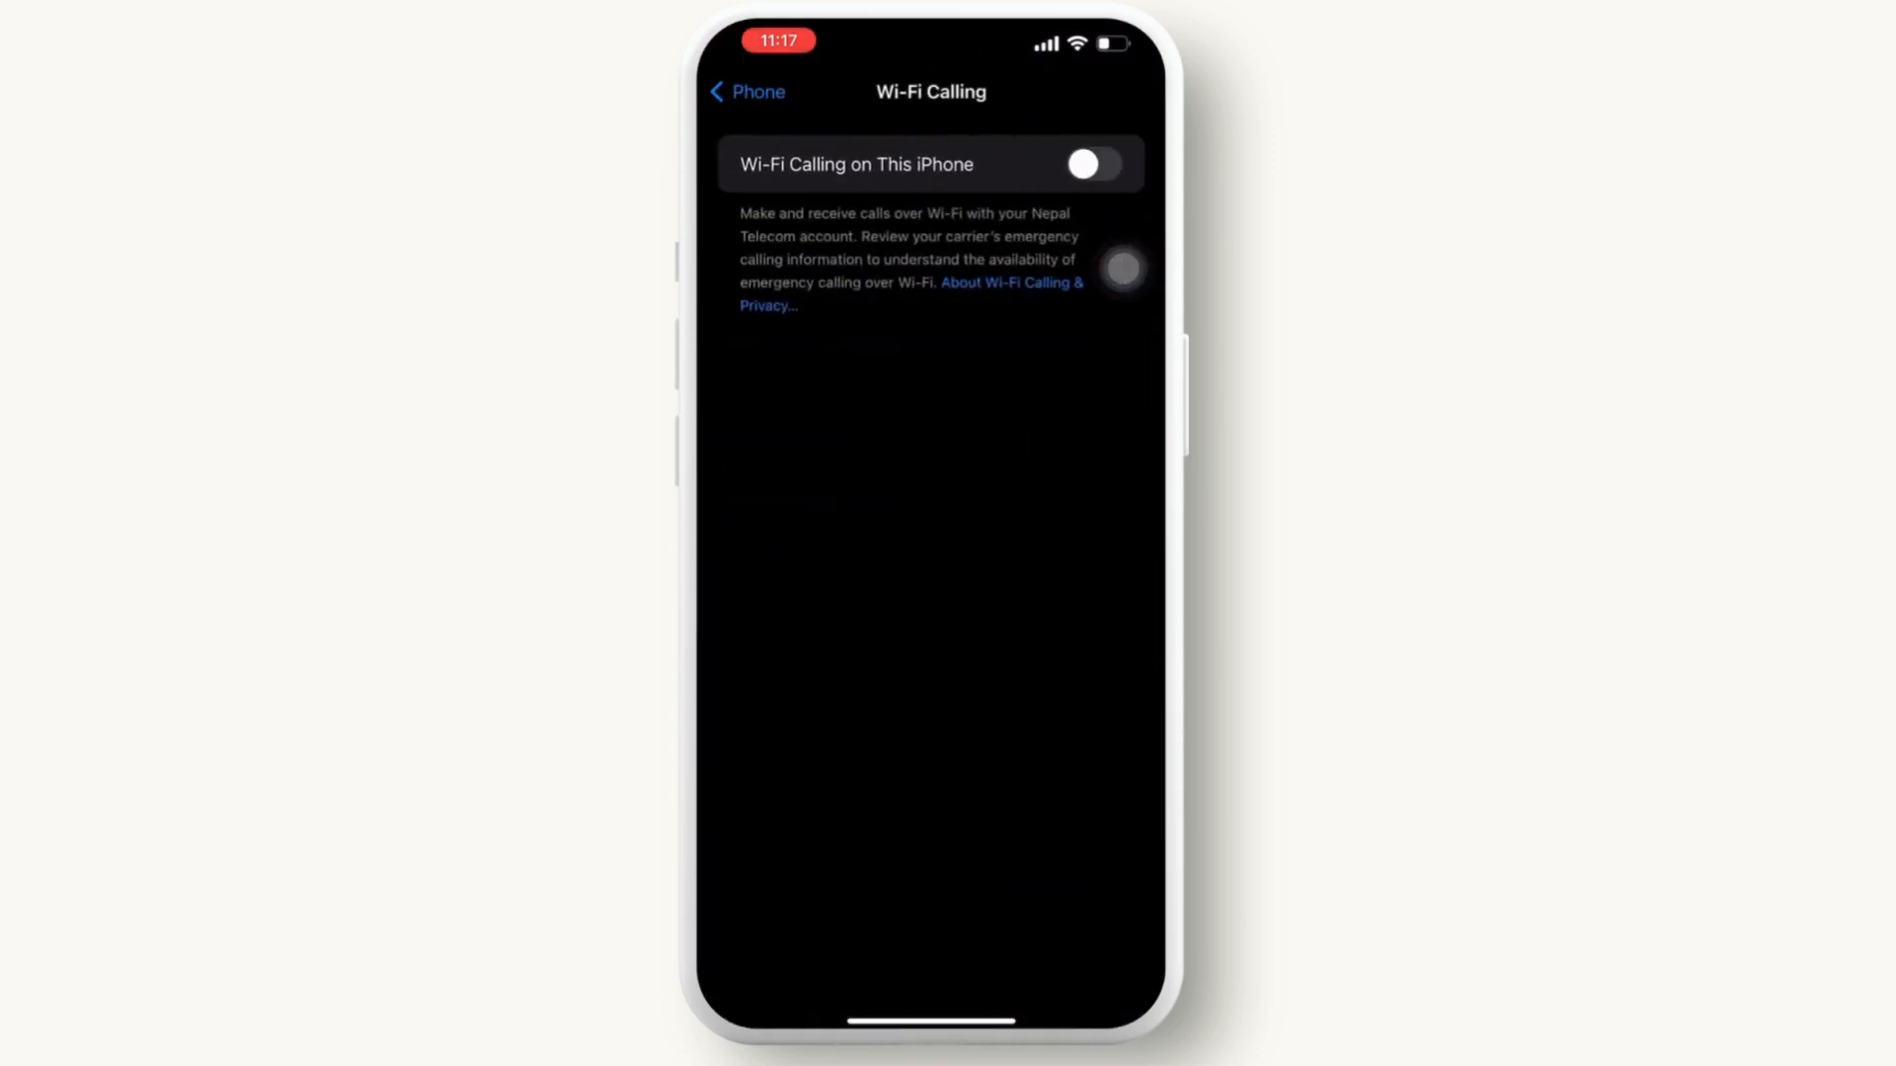
Enable Wi-Fi Calling on This iPhone, confirm the alert, and return to Phone settings.
{"action": "left_click", "coordinate": [746, 93]}
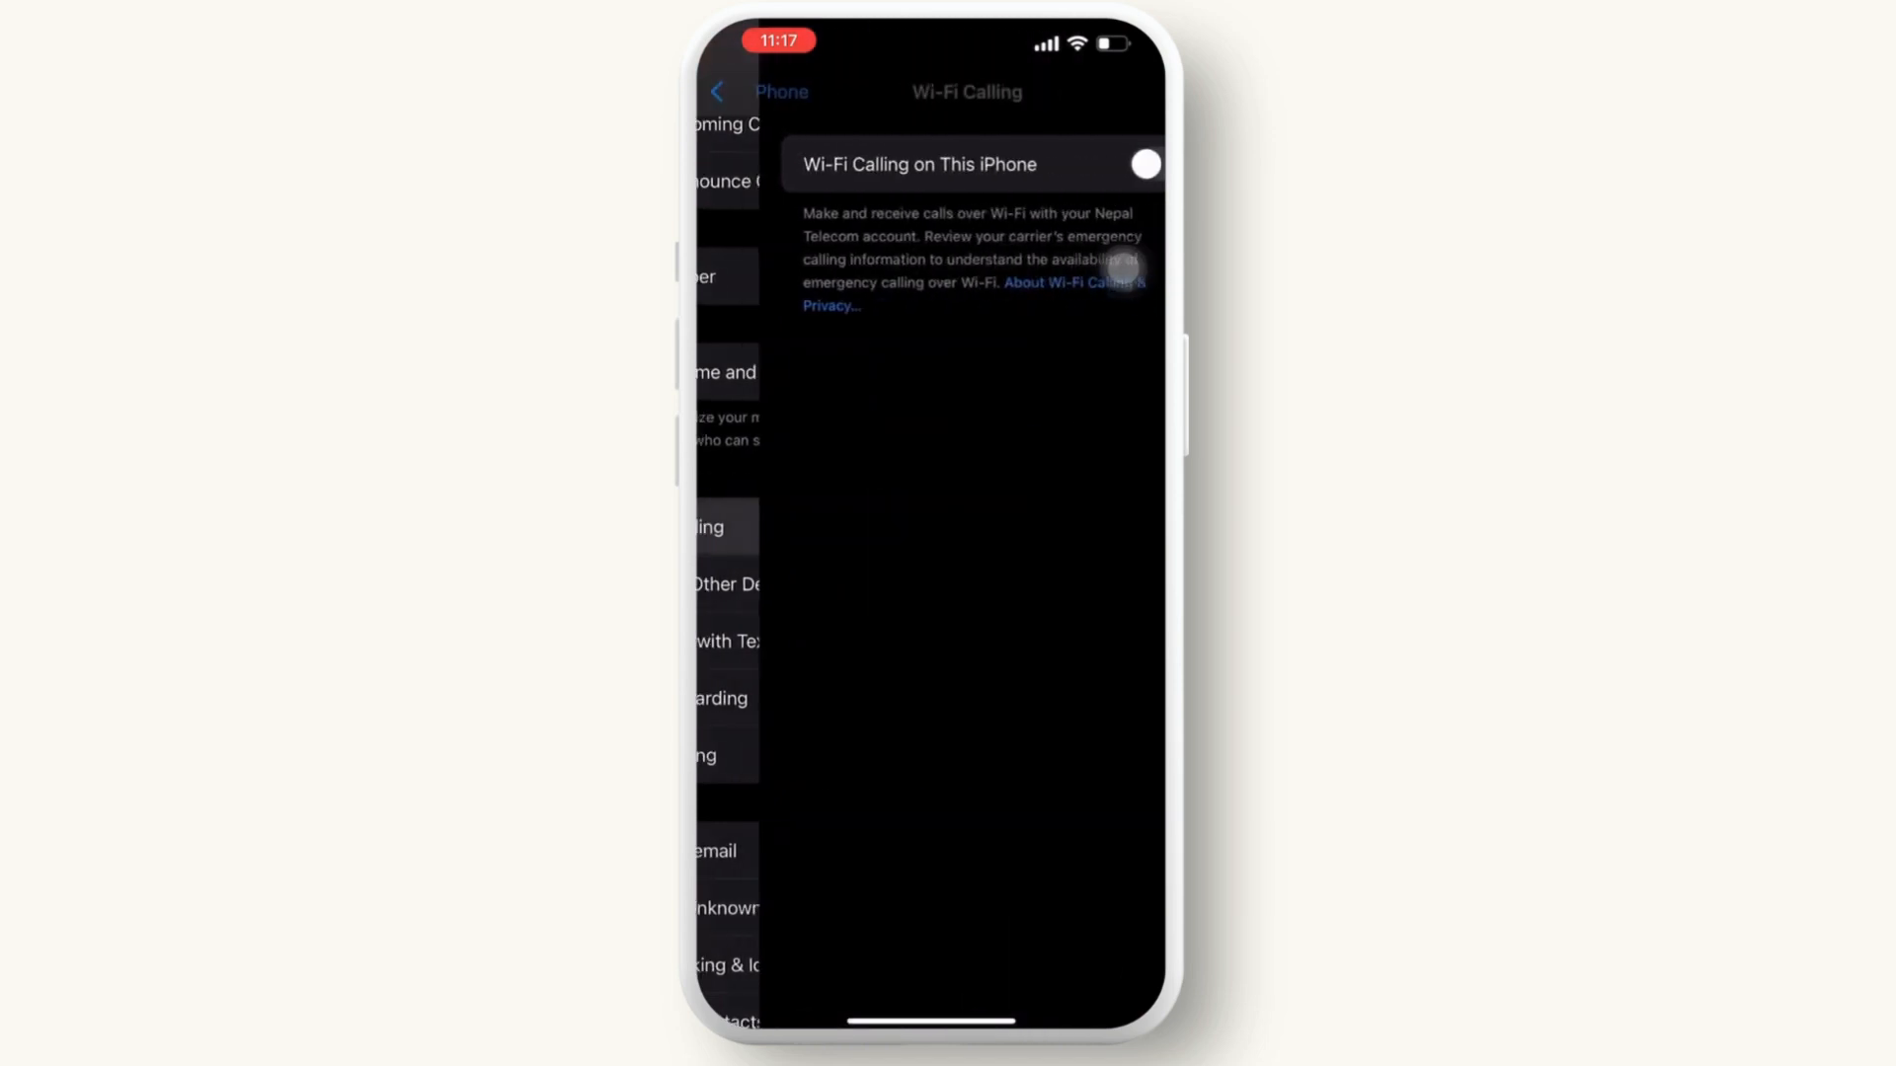
{"action": "left_click", "coordinate": [1144, 164]}
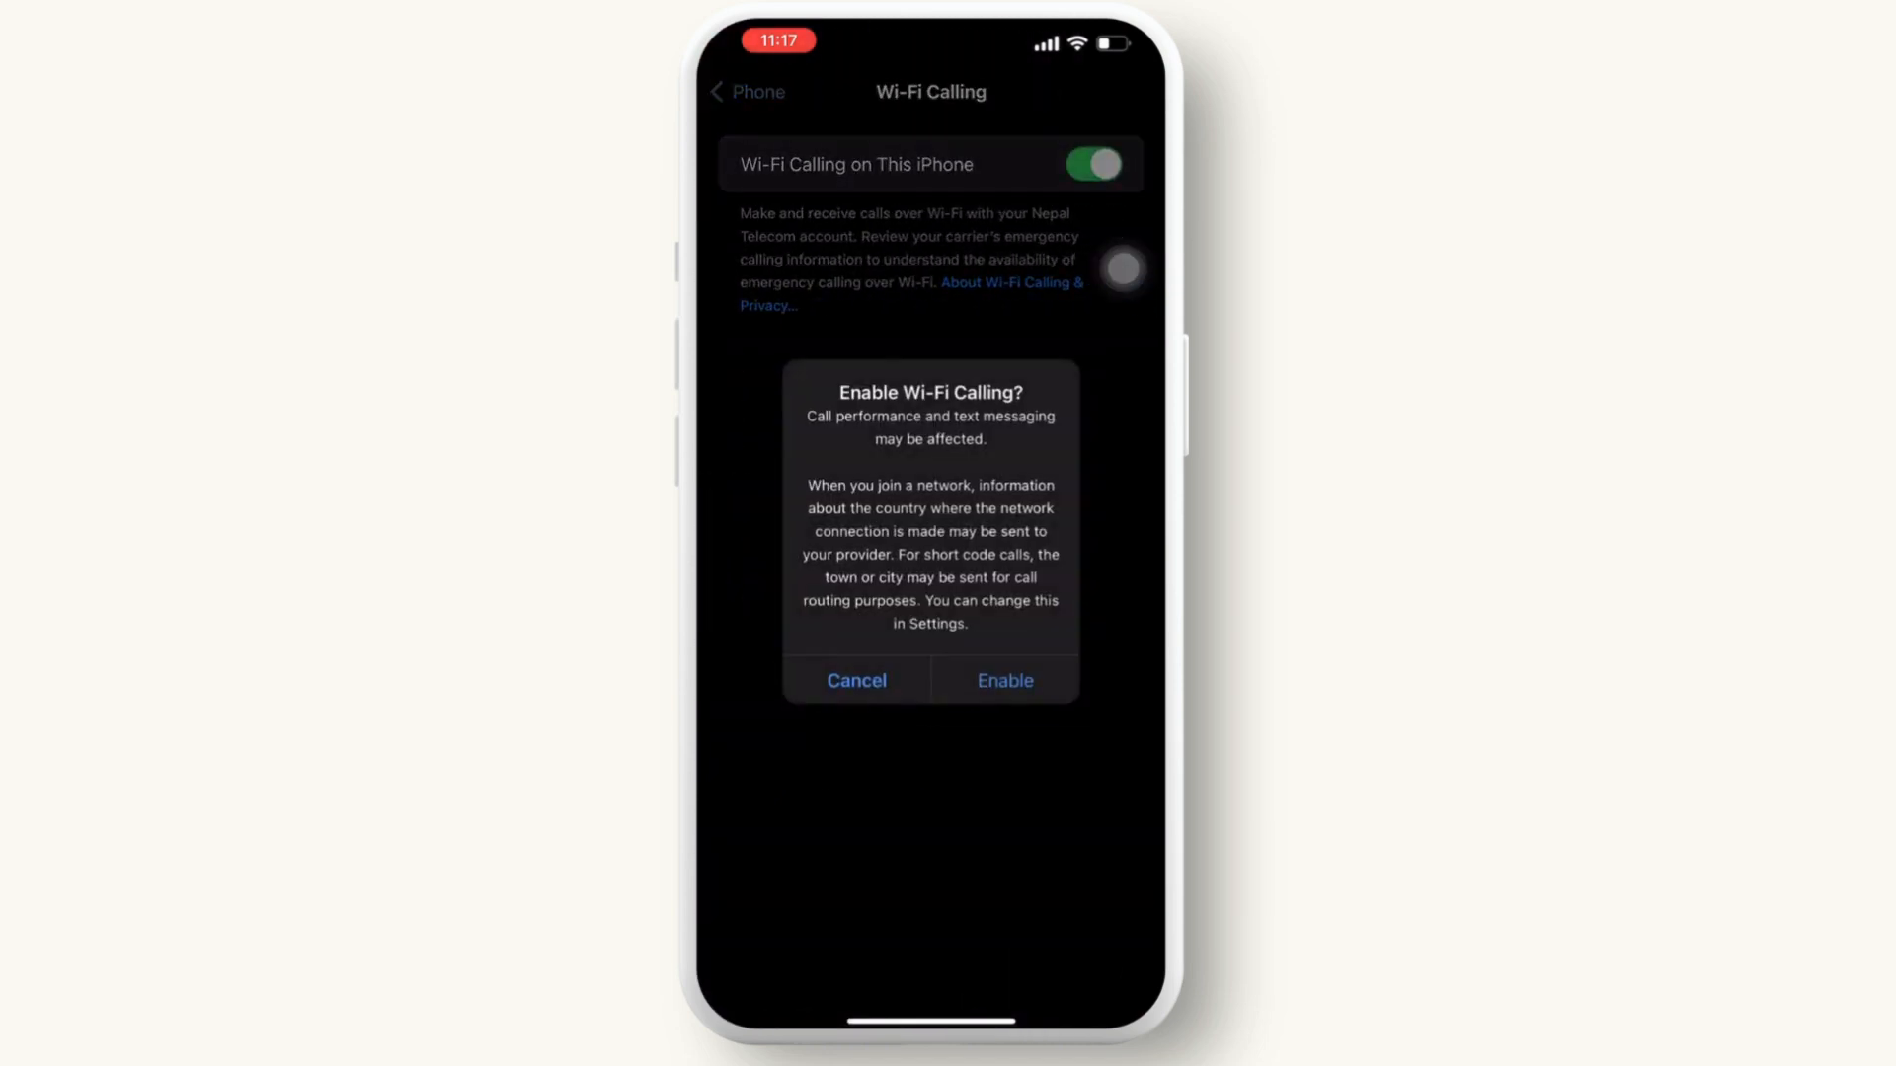
{"action": "left_click", "coordinate": [1003, 682]}
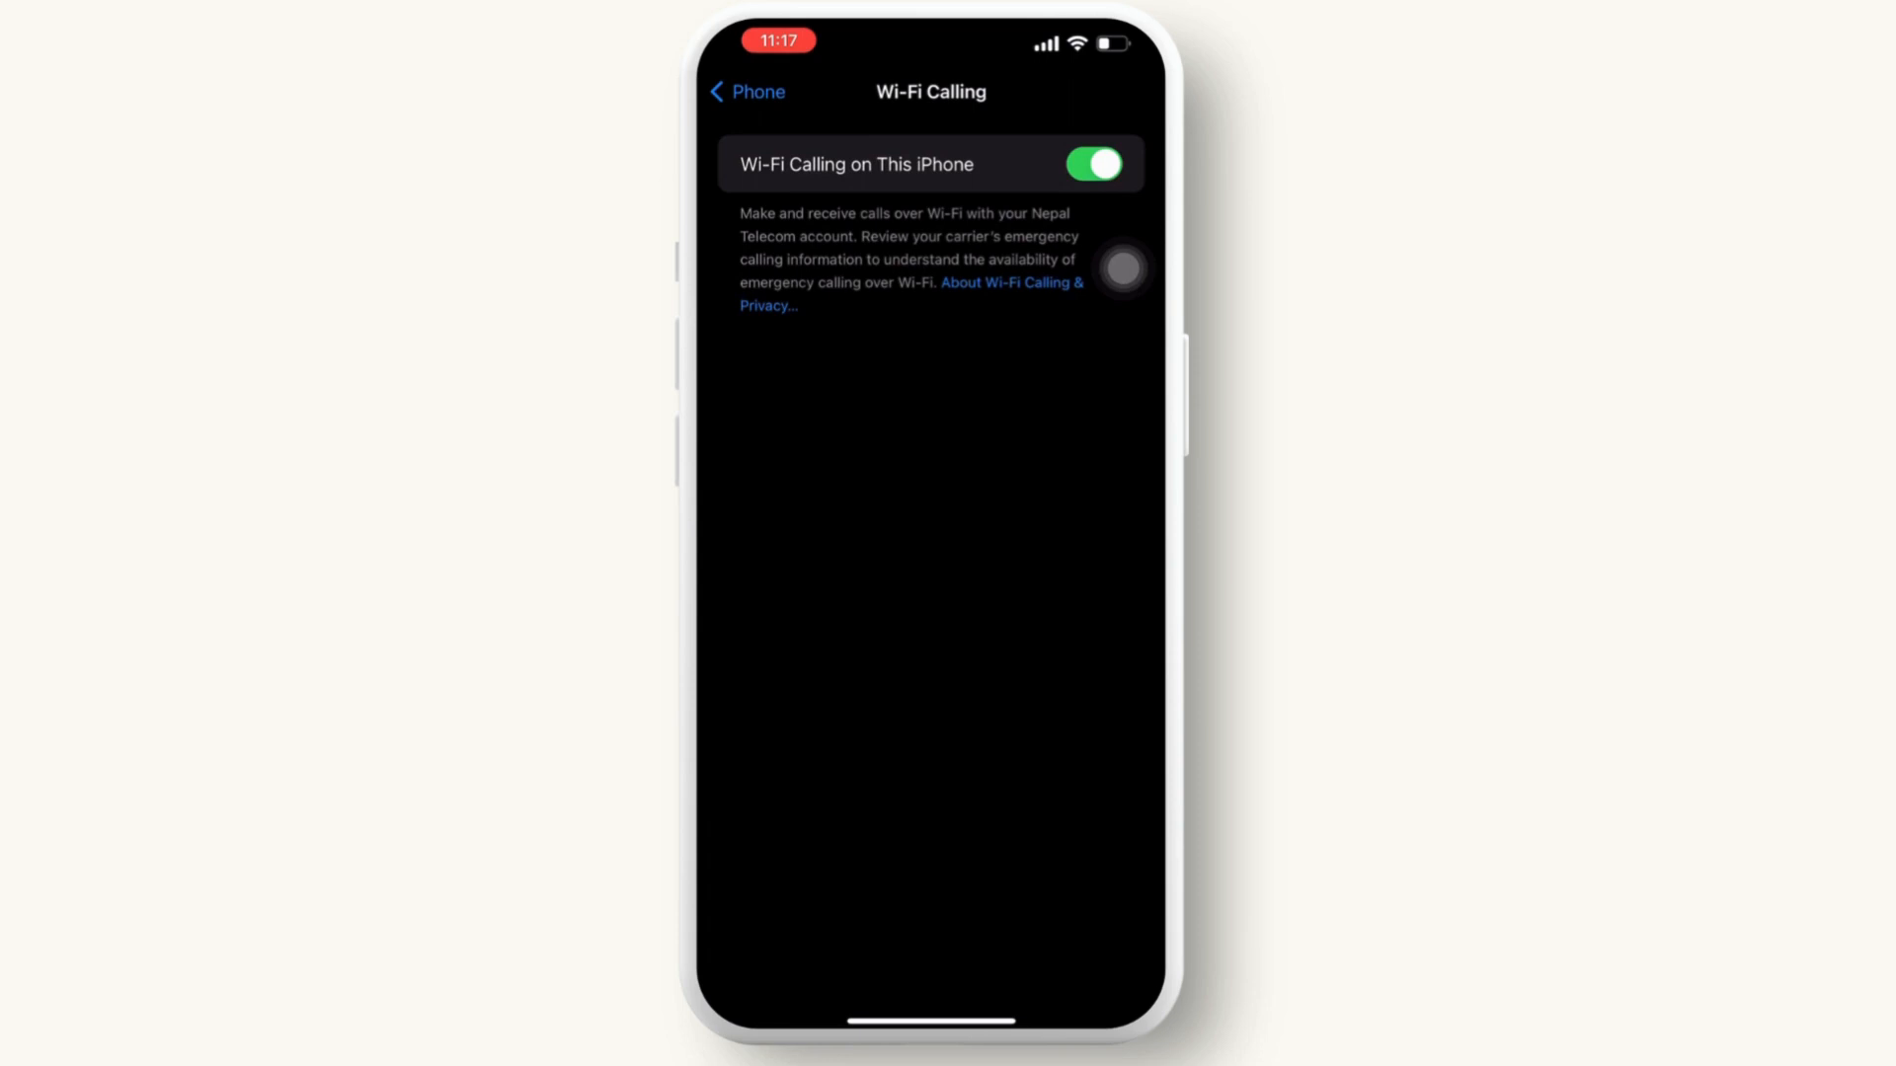
{"action": "left_click", "coordinate": [747, 93]}
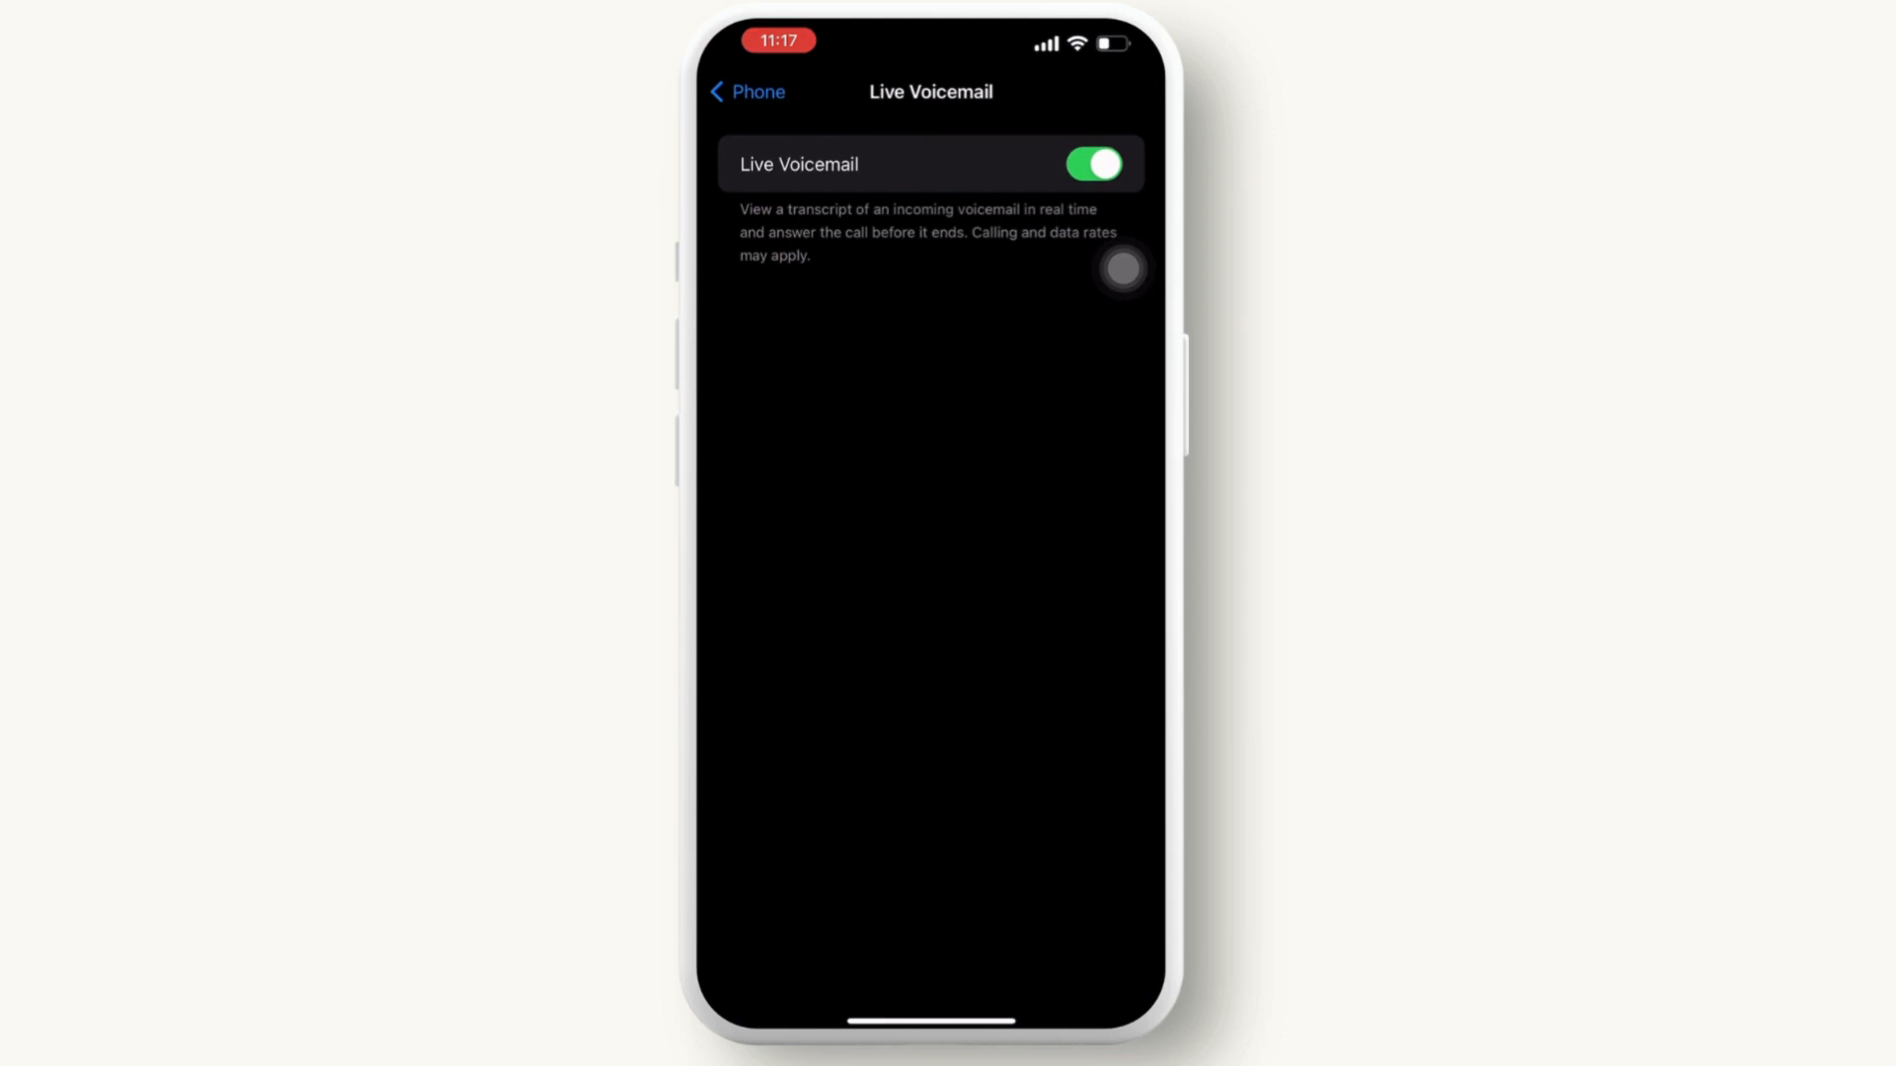
Leave the Live Voicemail page with it on and go back toward the main Settings list.
{"action": "left_click", "coordinate": [746, 93]}
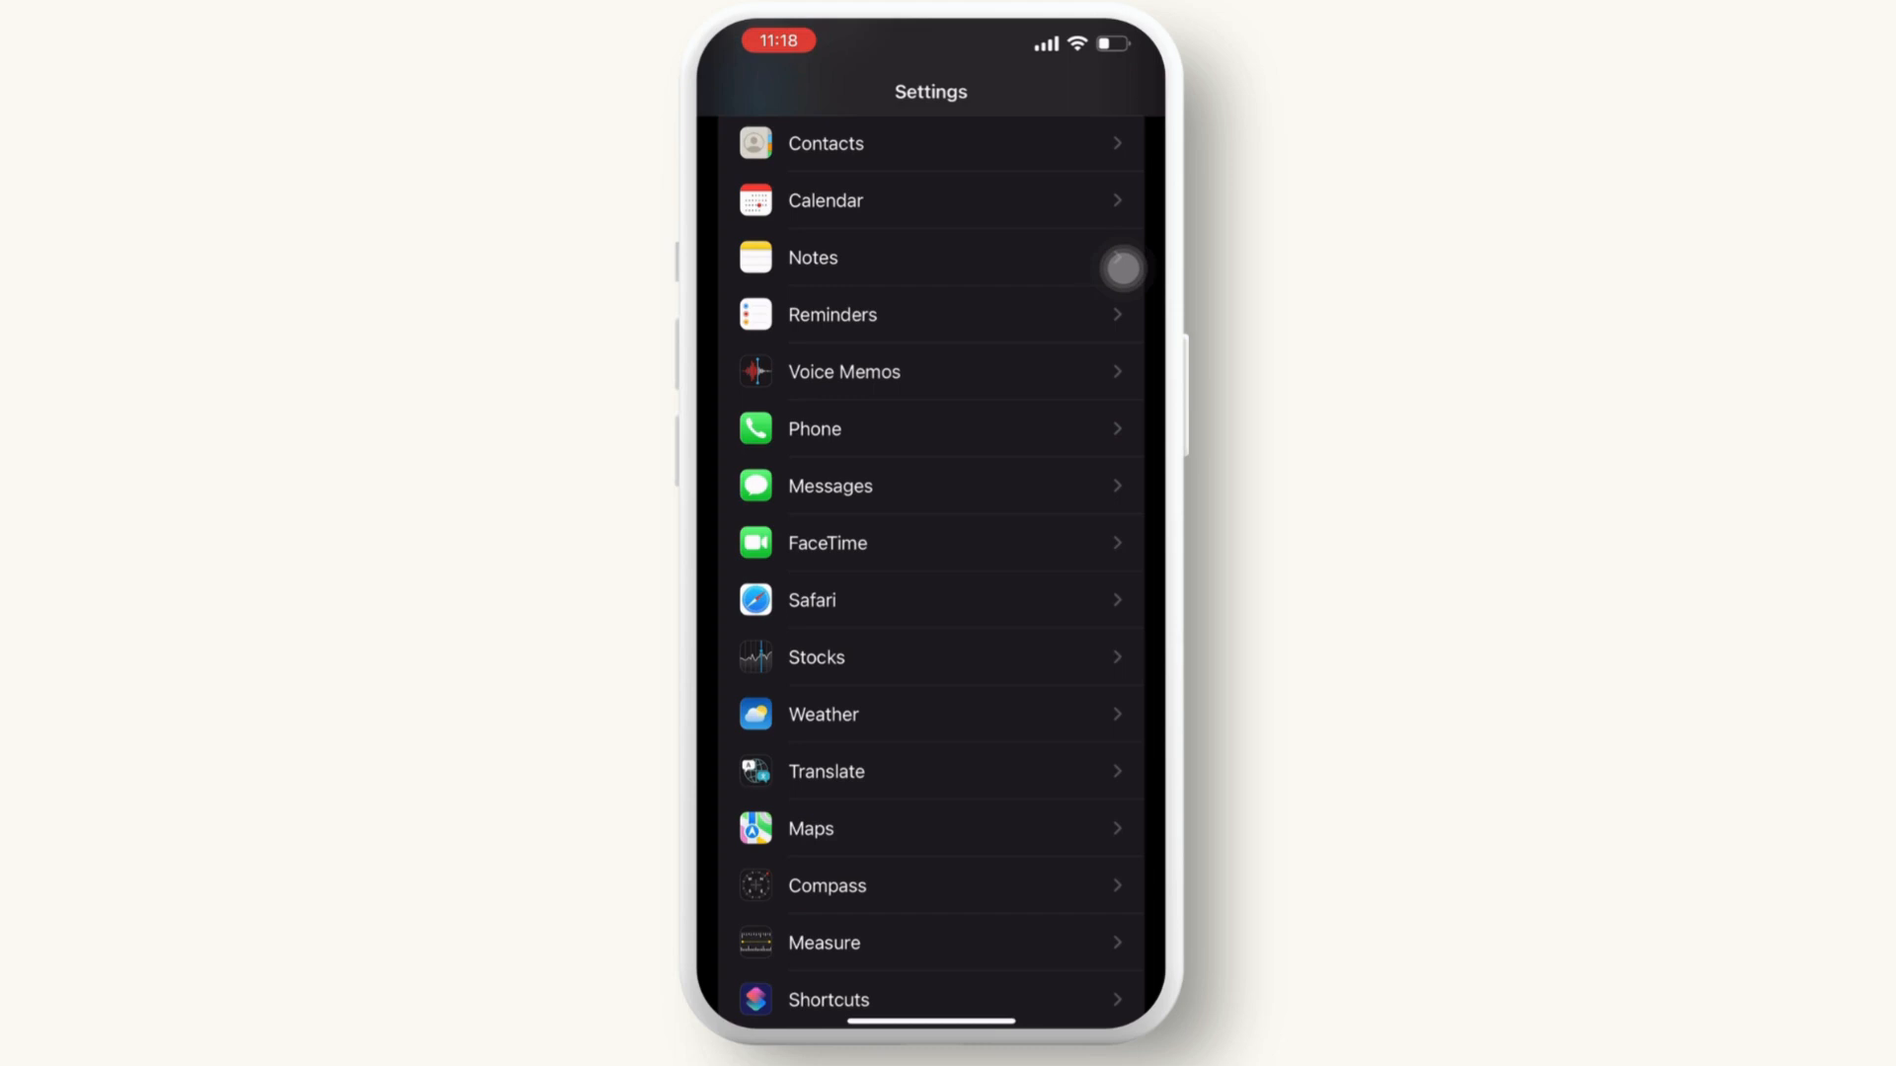
Check Software Update under General and confirm iOS 17.4.1 is up to date.
{"action": "scroll", "scroll_direction": "up", "scroll_amount": 3}
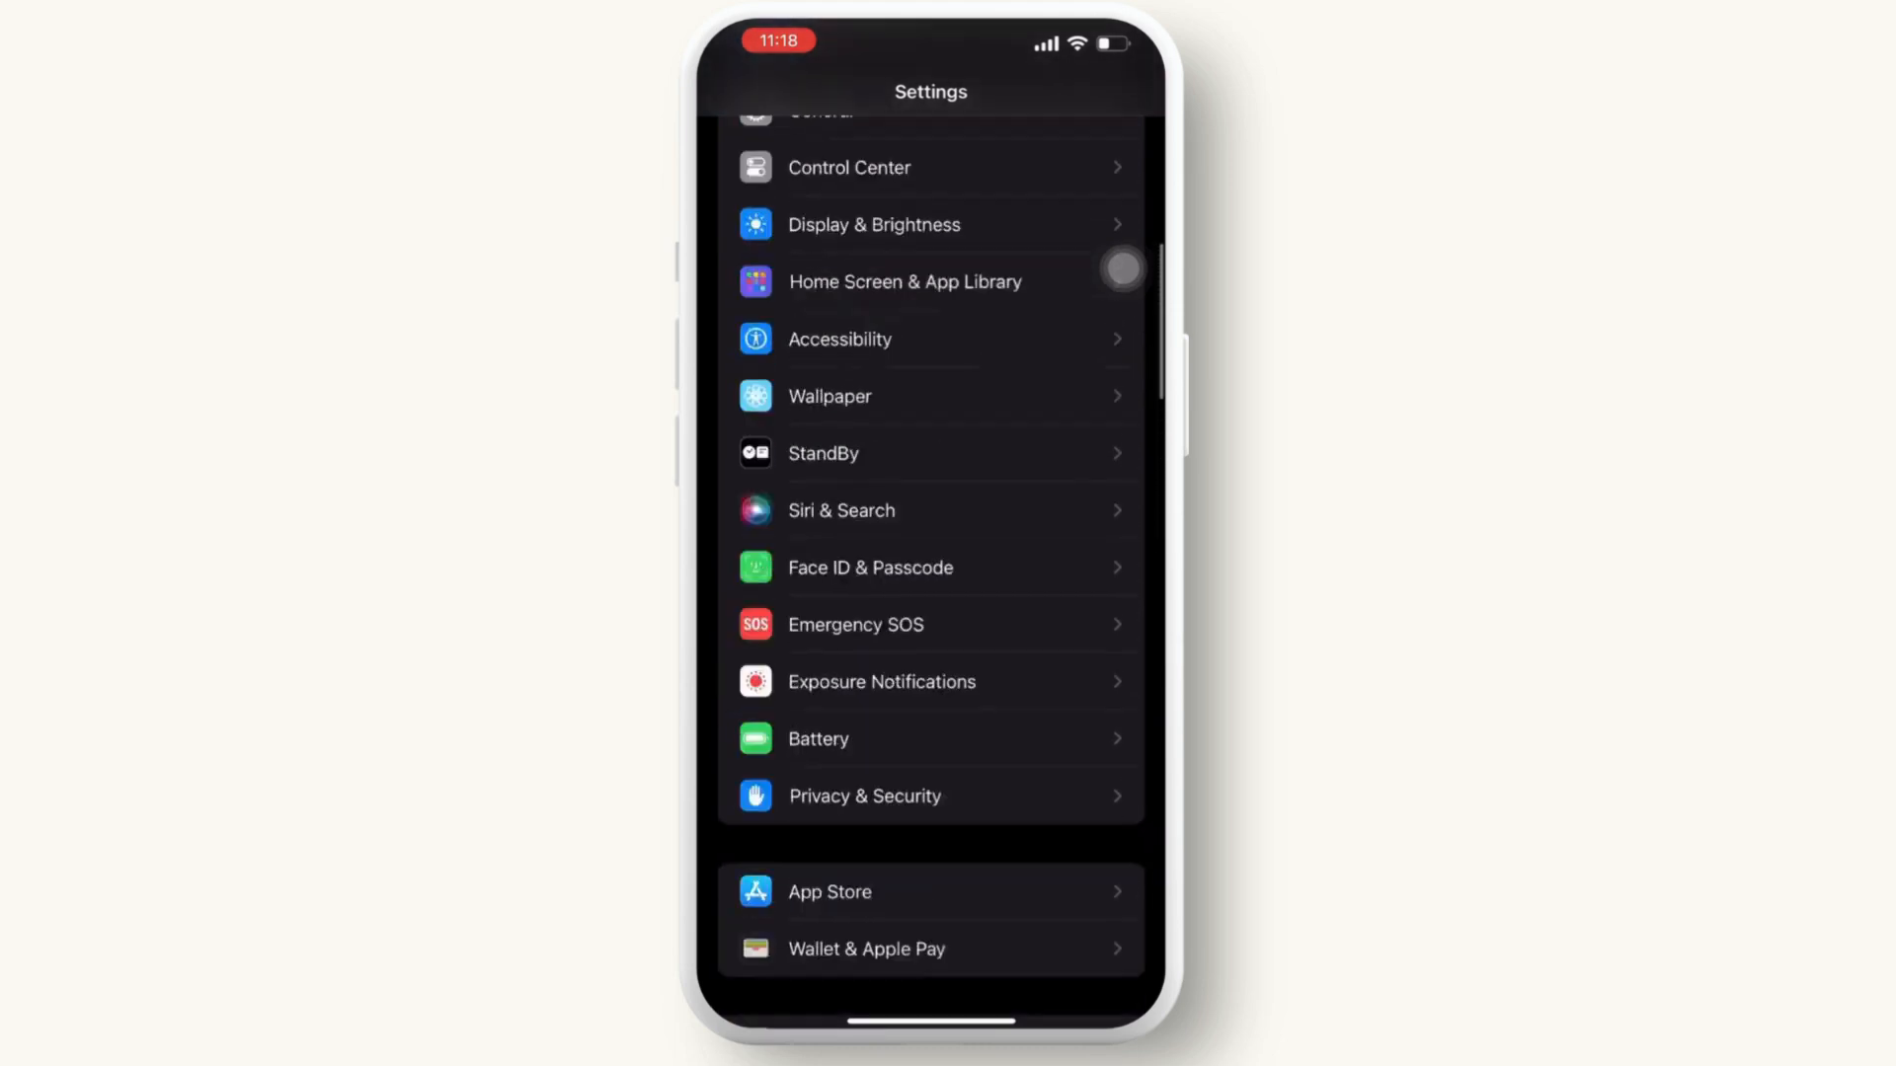
{"action": "left_click", "coordinate": [821, 115]}
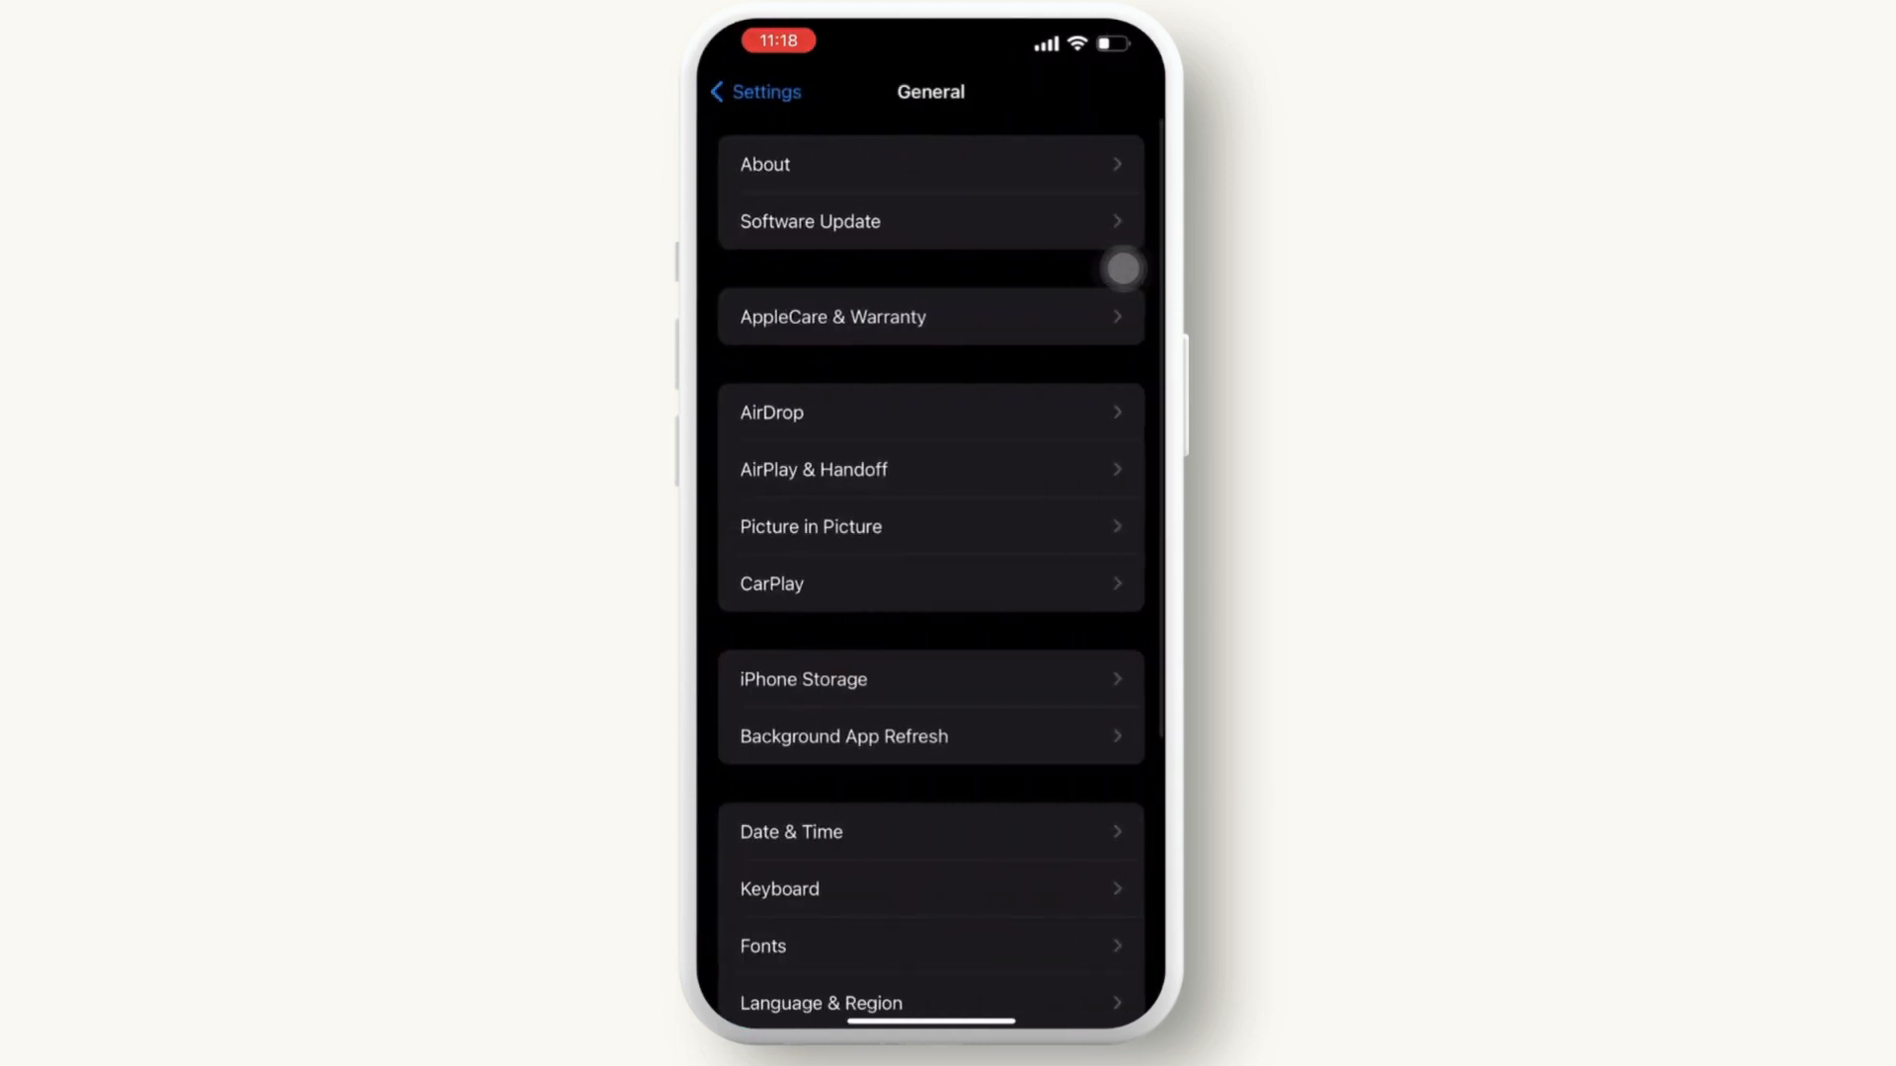
{"action": "left_click", "coordinate": [809, 222]}
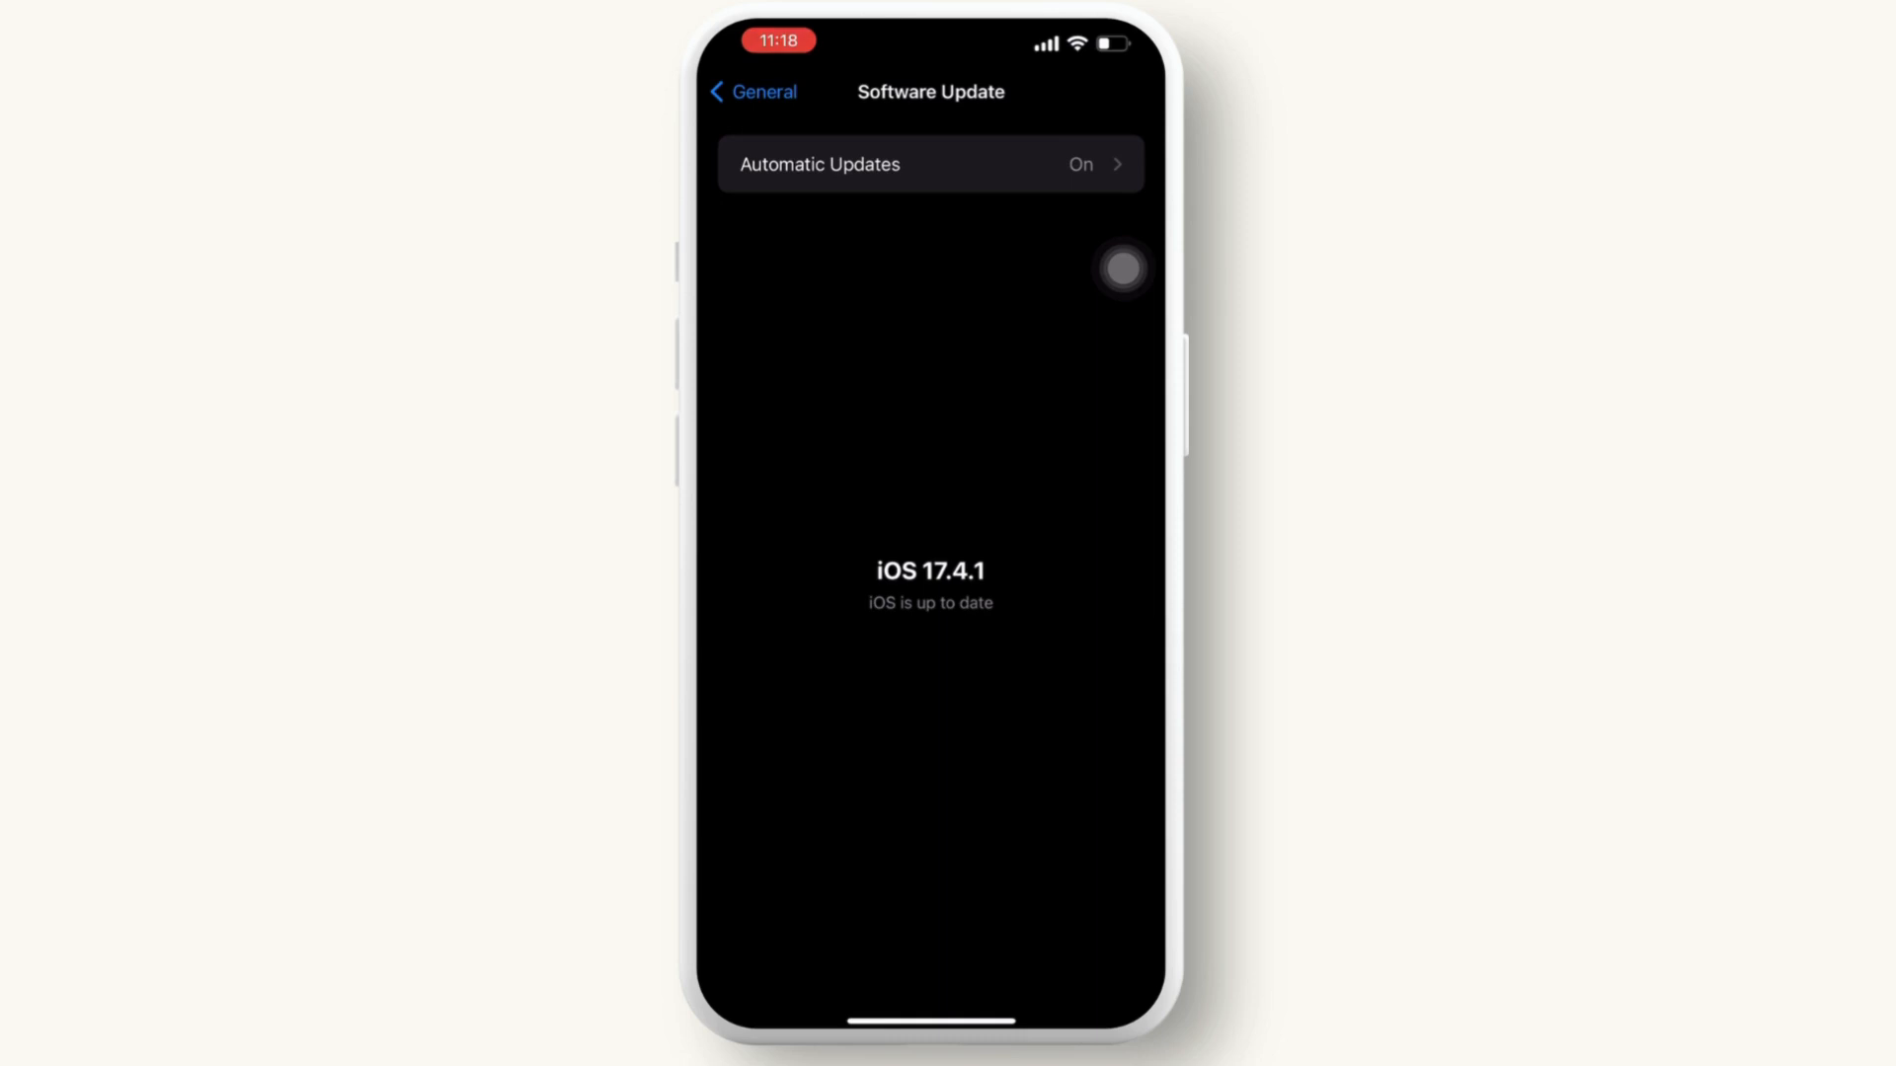
Go to Transfer or Reset iPhone under General and show the Reset options.
{"action": "left_click", "coordinate": [752, 91]}
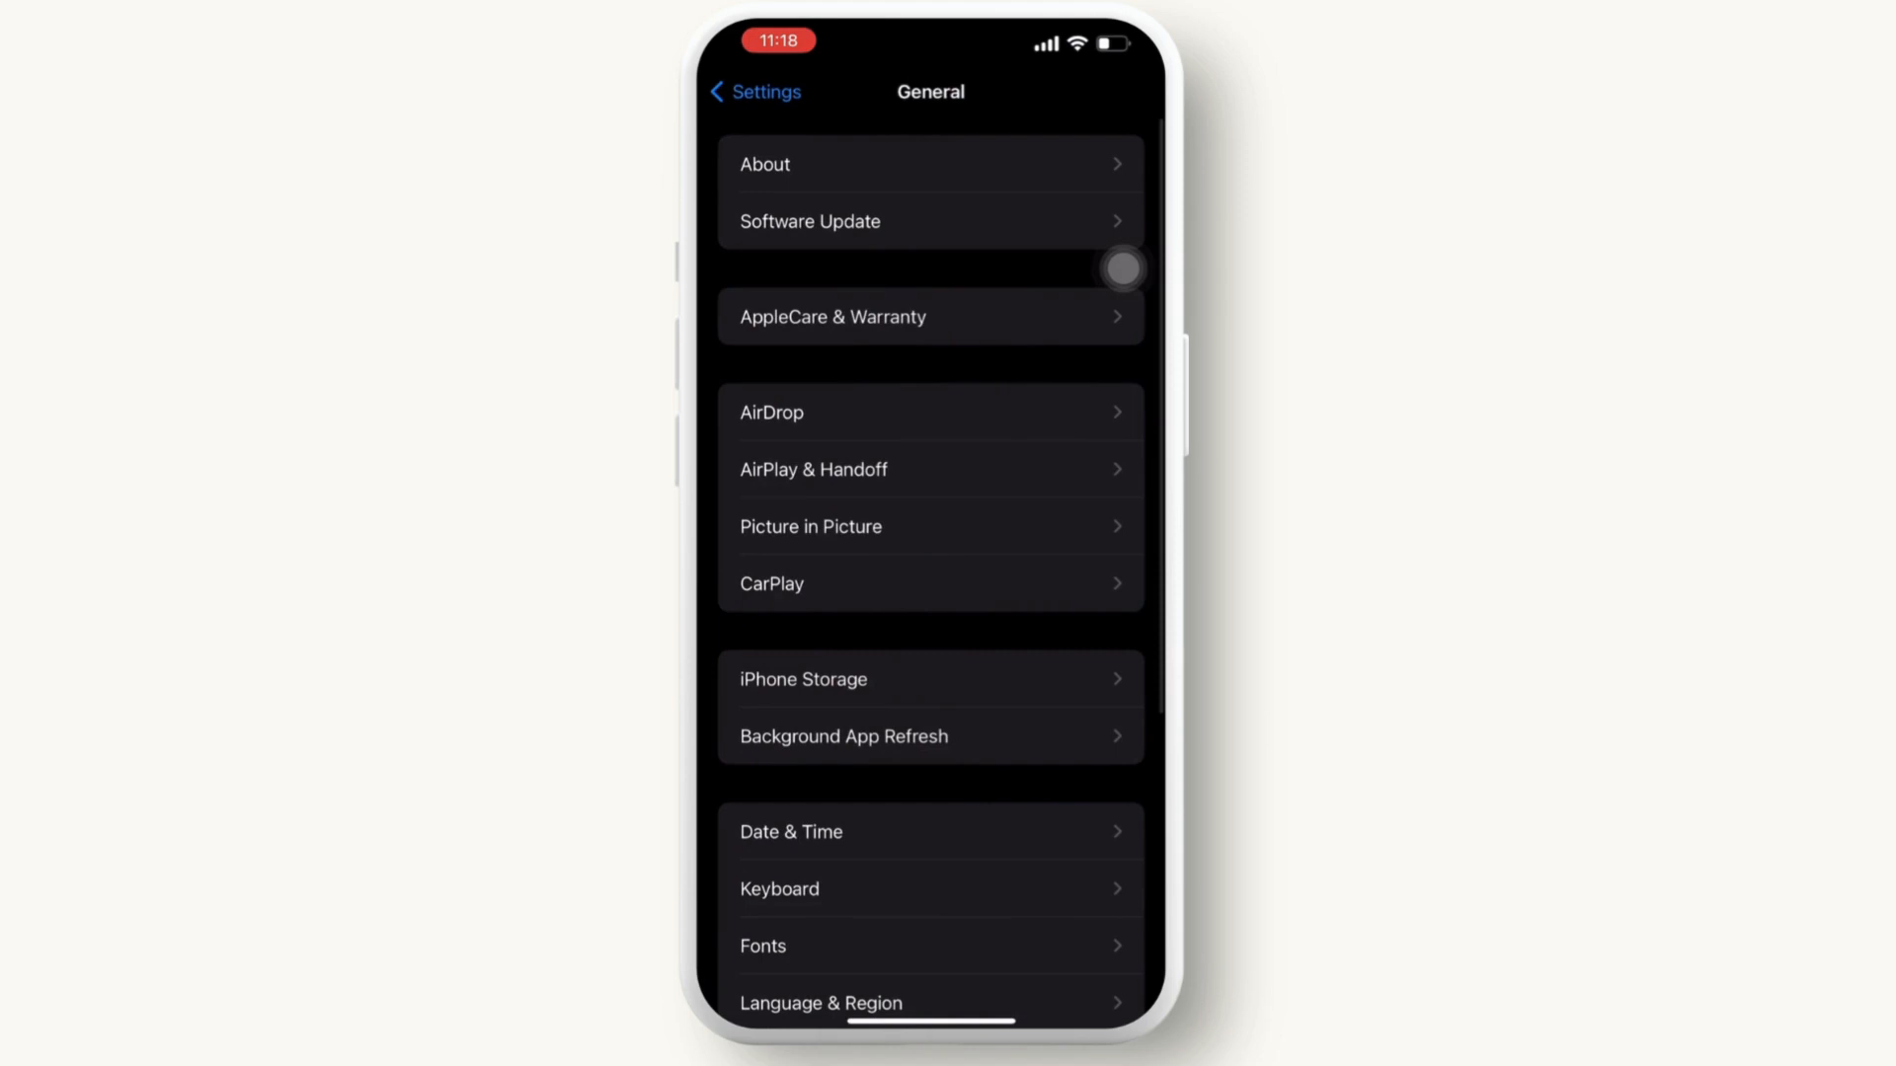
{"action": "scroll", "scroll_direction": "down", "scroll_amount": 3}
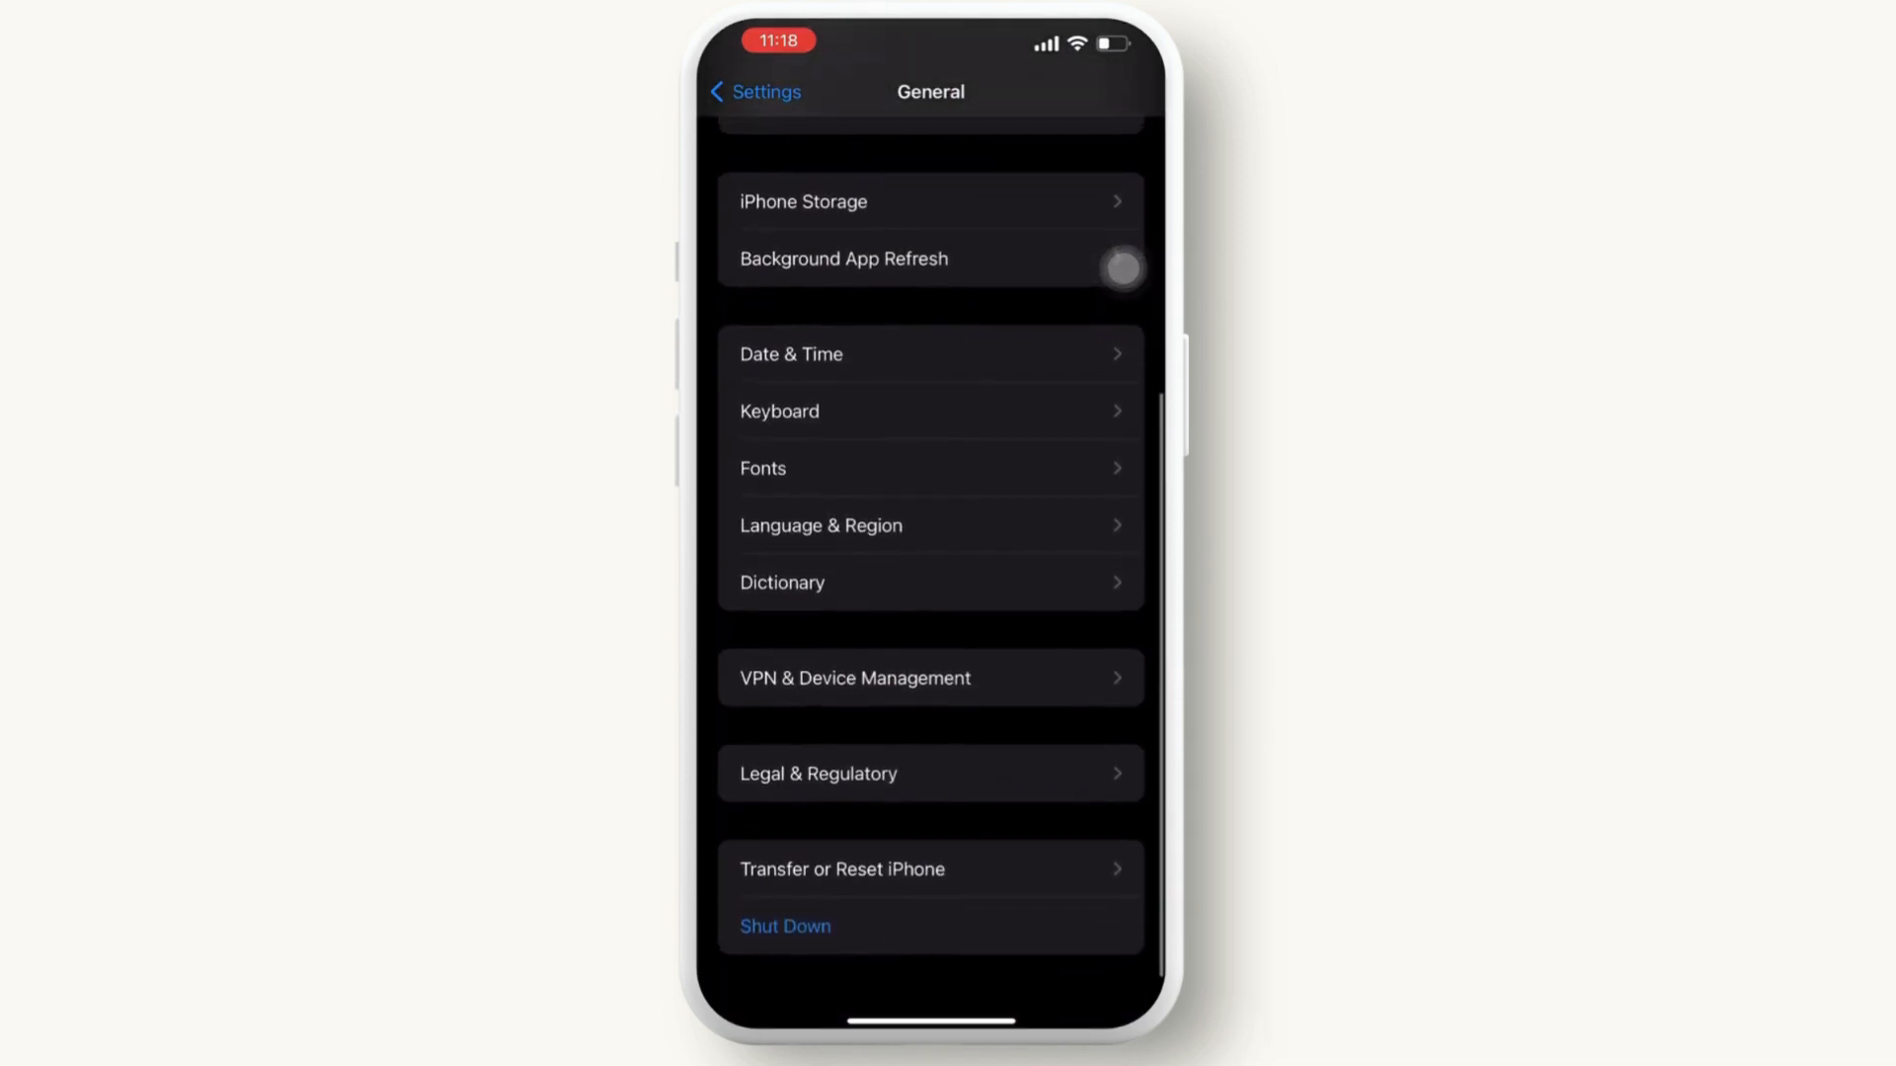
{"action": "left_click", "coordinate": [841, 869]}
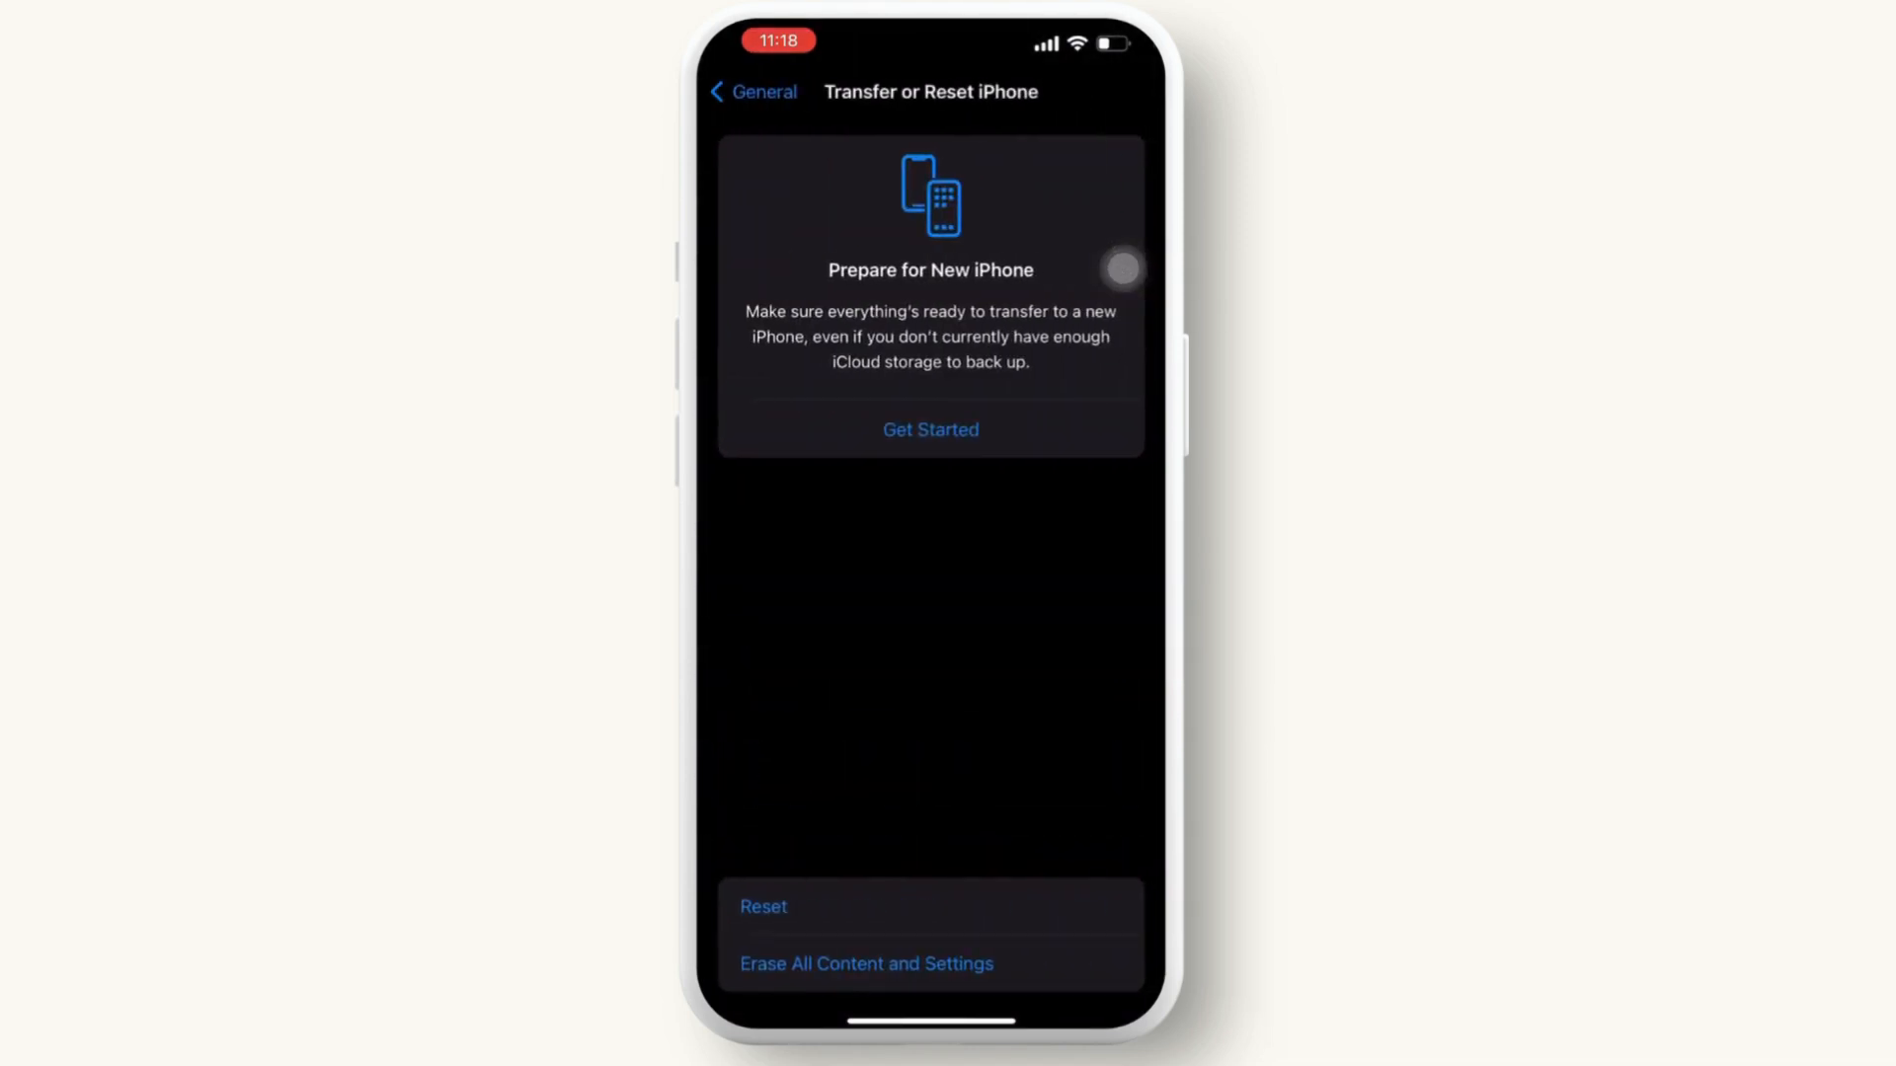
{"action": "left_click", "coordinate": [762, 907]}
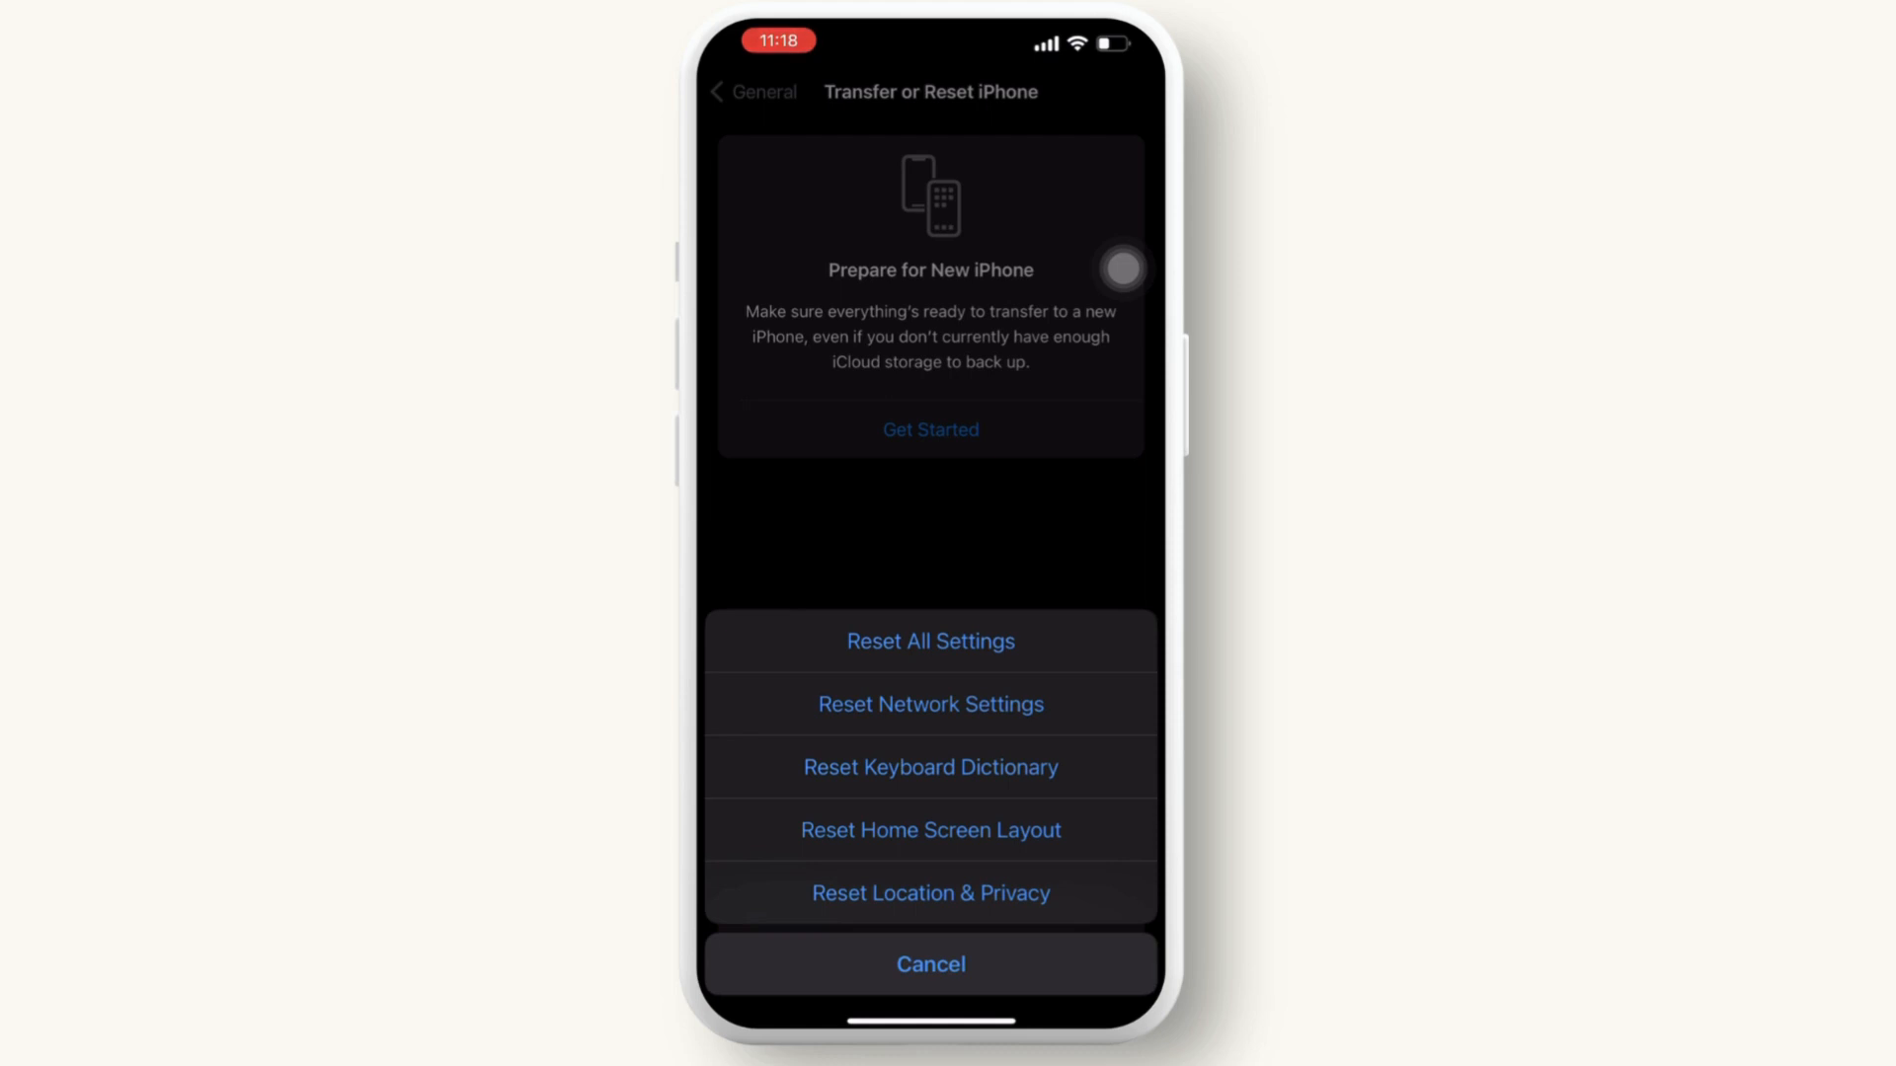
Choose Reset All Settings to reset the iPhone's settings.
{"action": "left_click", "coordinate": [931, 964]}
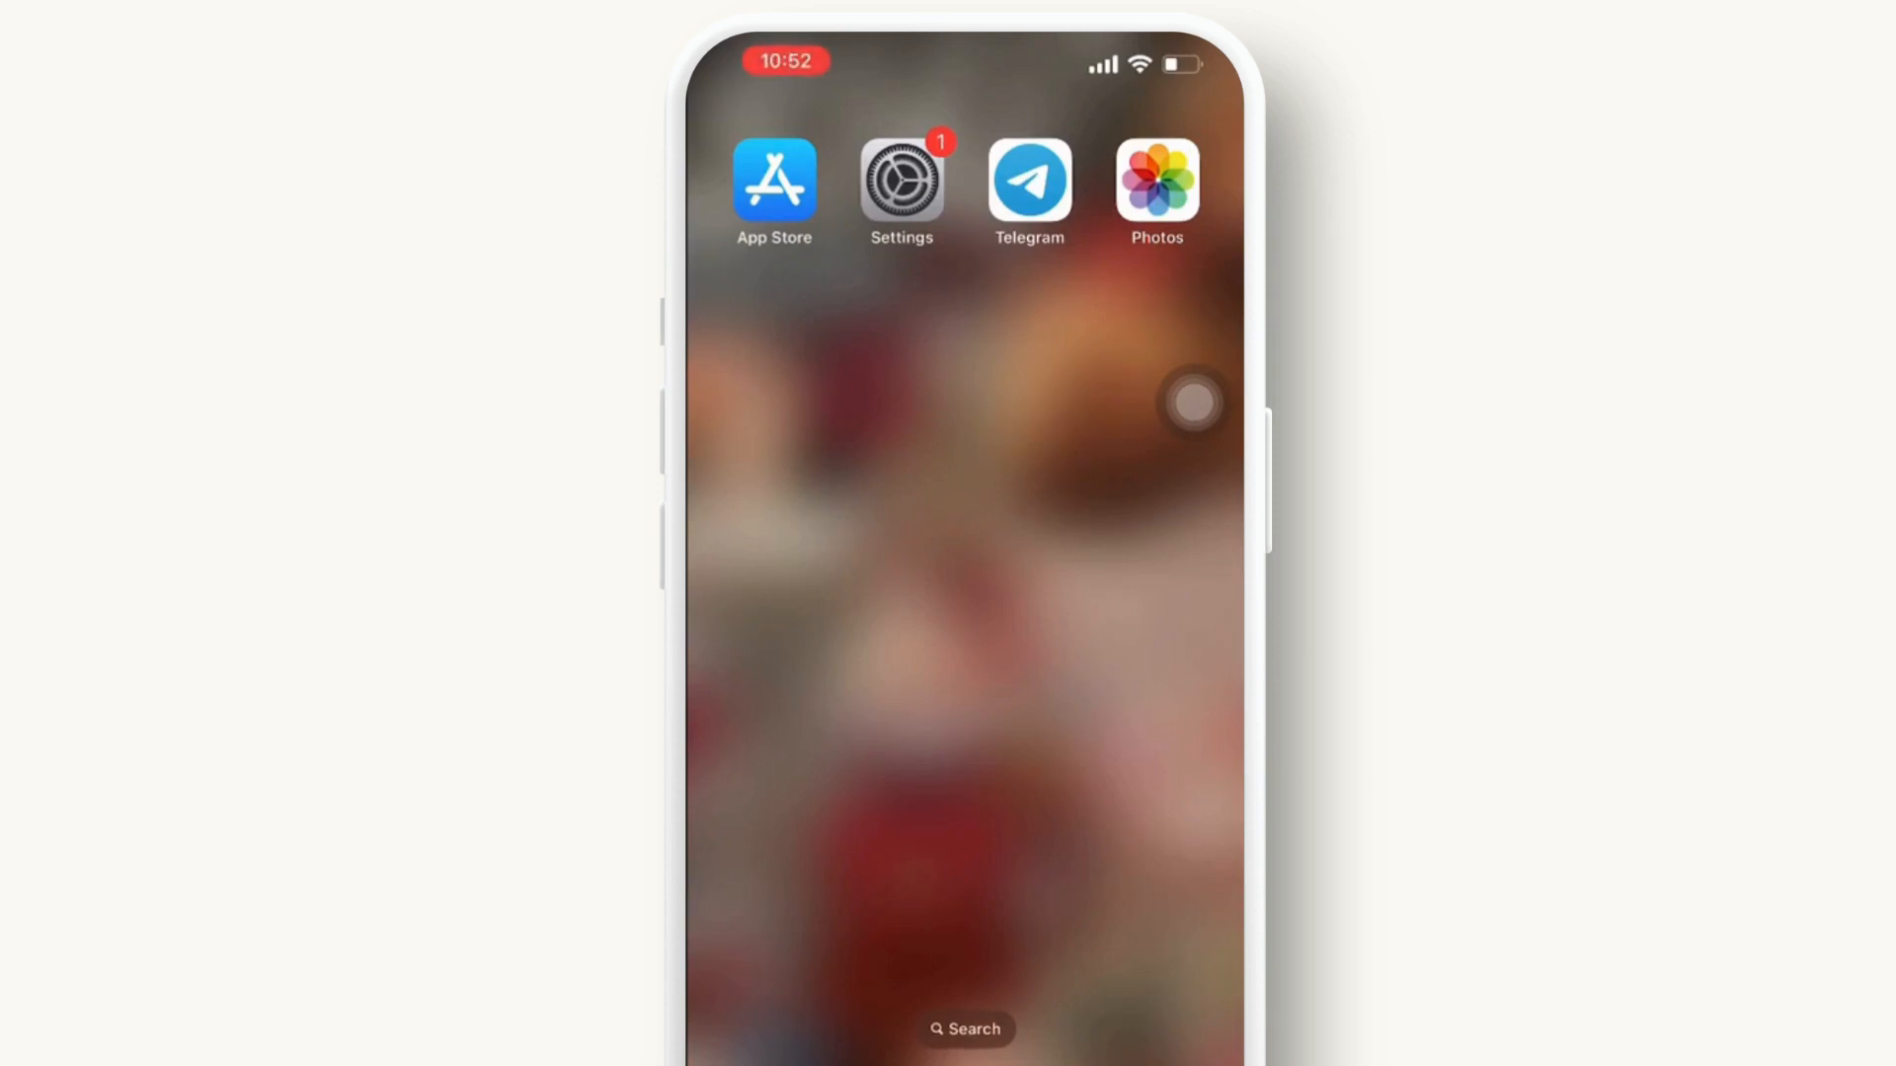
Relaunch Settings from the Home Screen to its General page.
{"action": "left_click", "coordinate": [900, 182]}
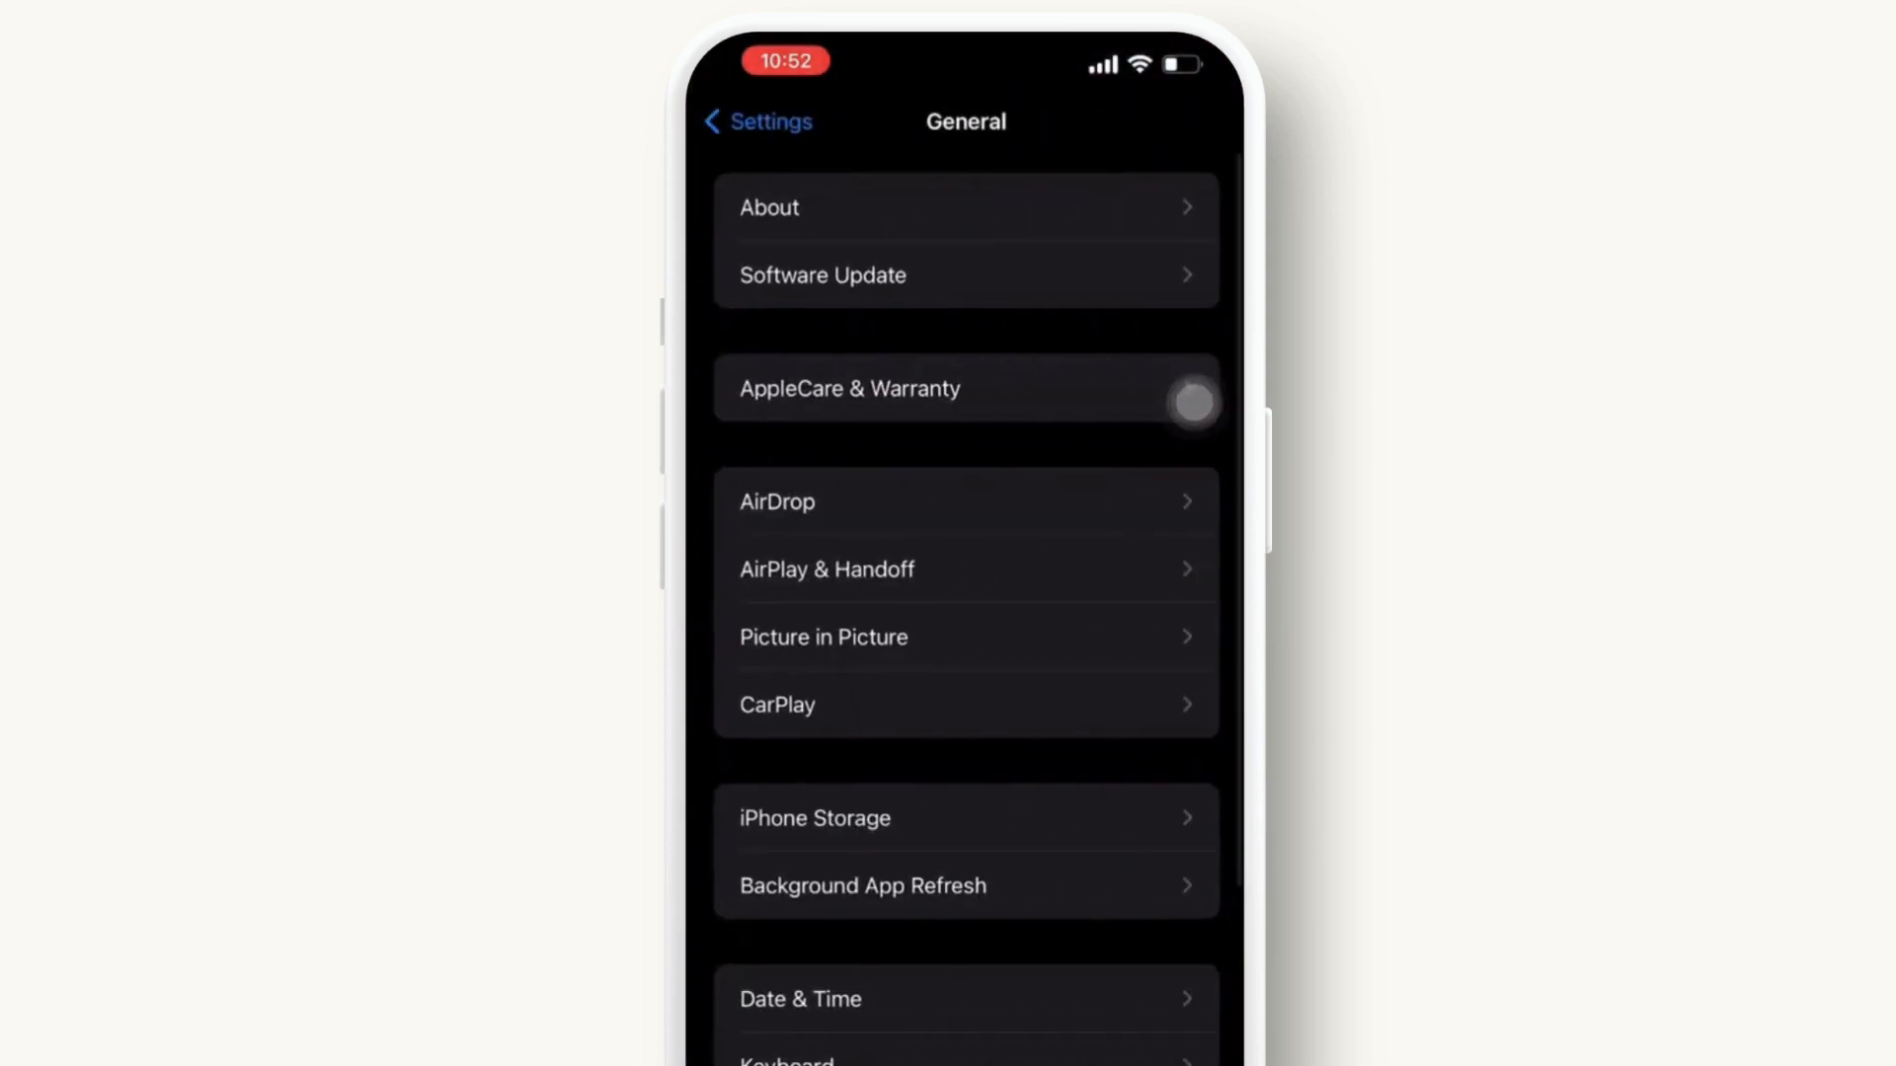
From iPhone Storage, offload the Gmail app while keeping its documents and data.
{"action": "left_click", "coordinate": [812, 818]}
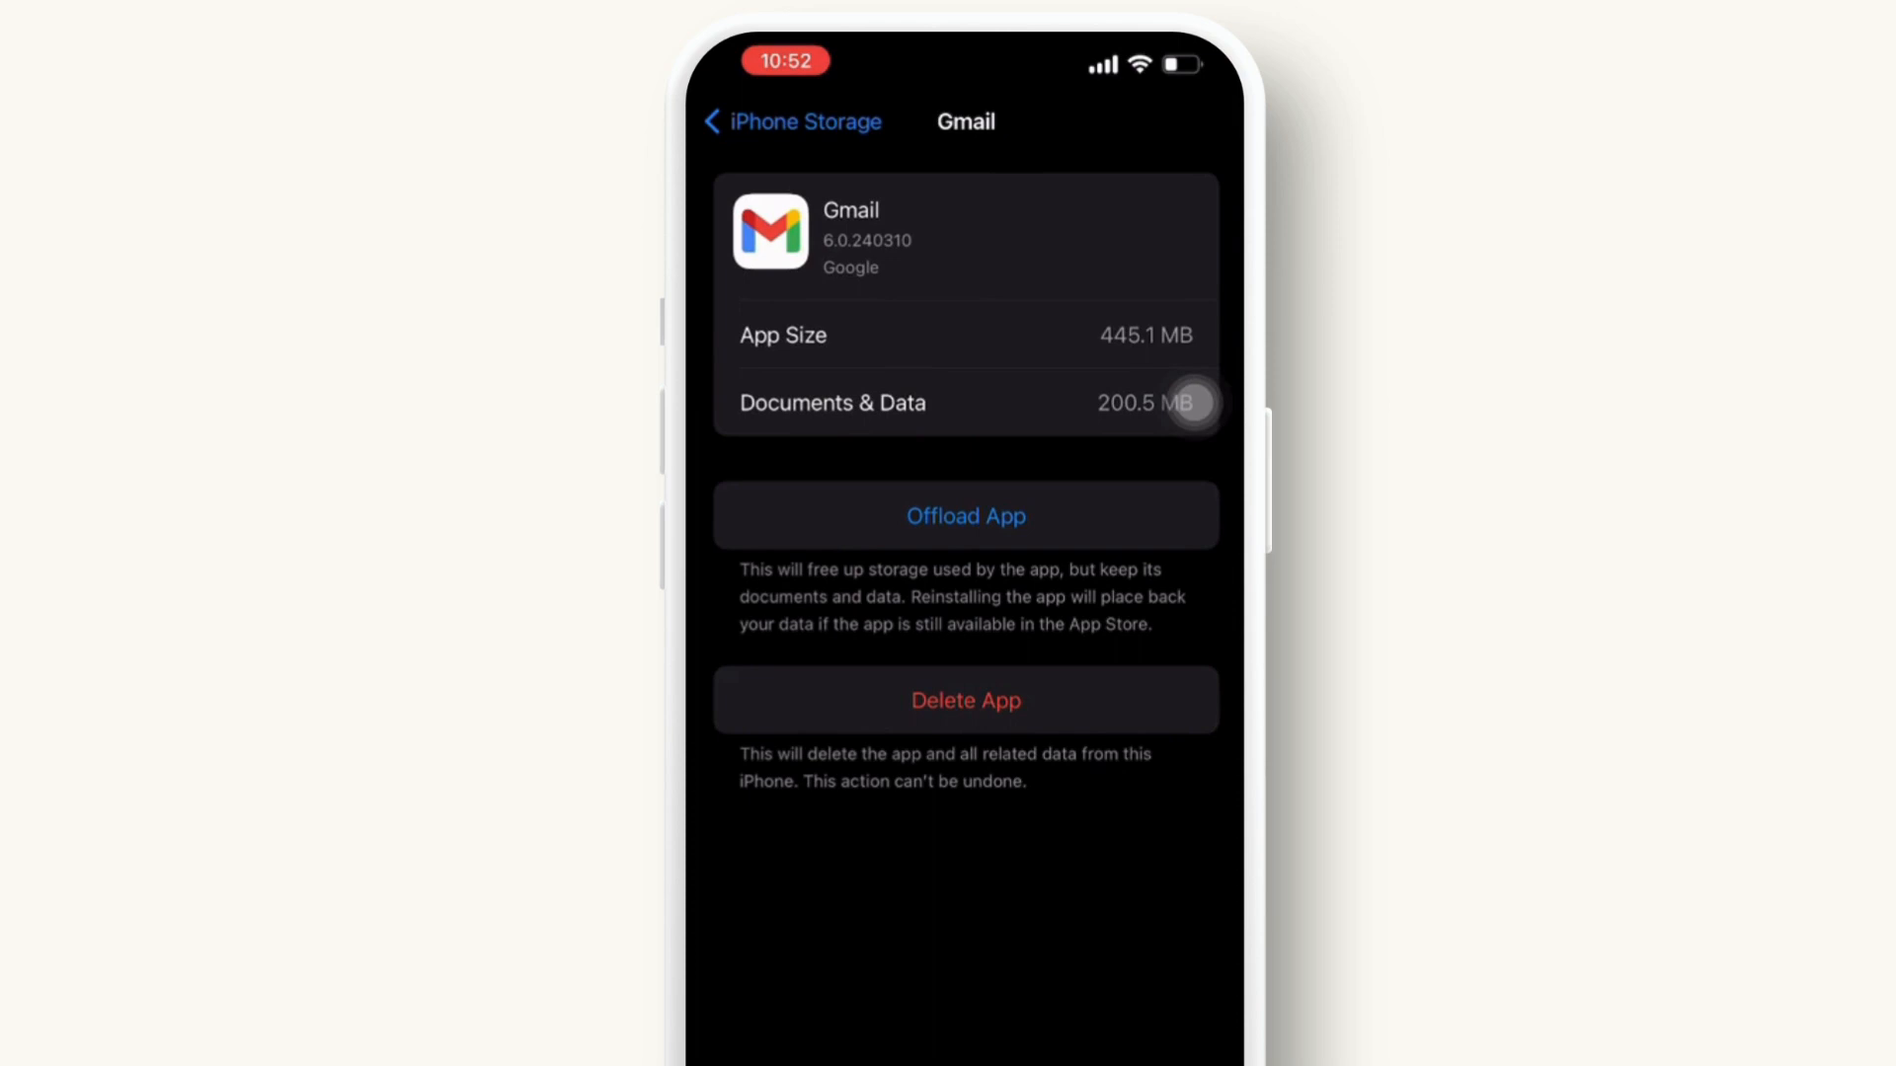
{"action": "left_click", "coordinate": [966, 515]}
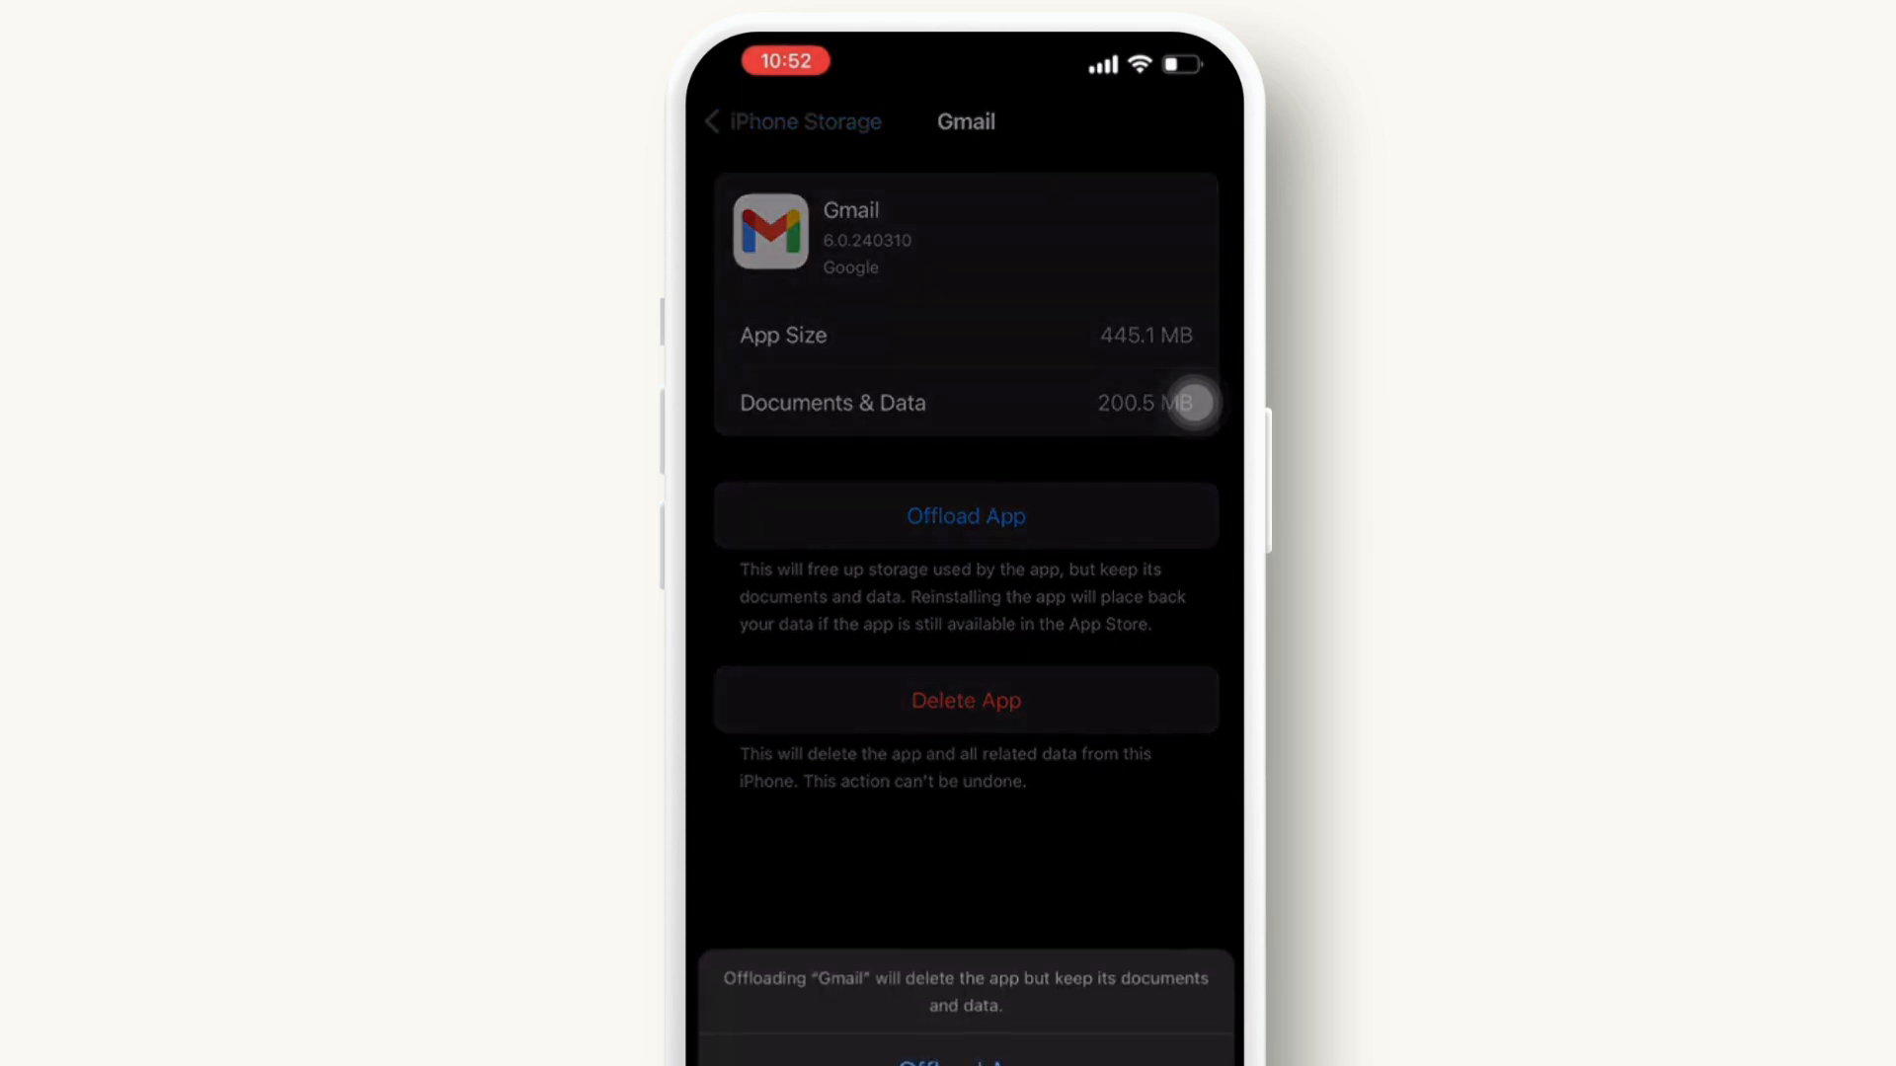